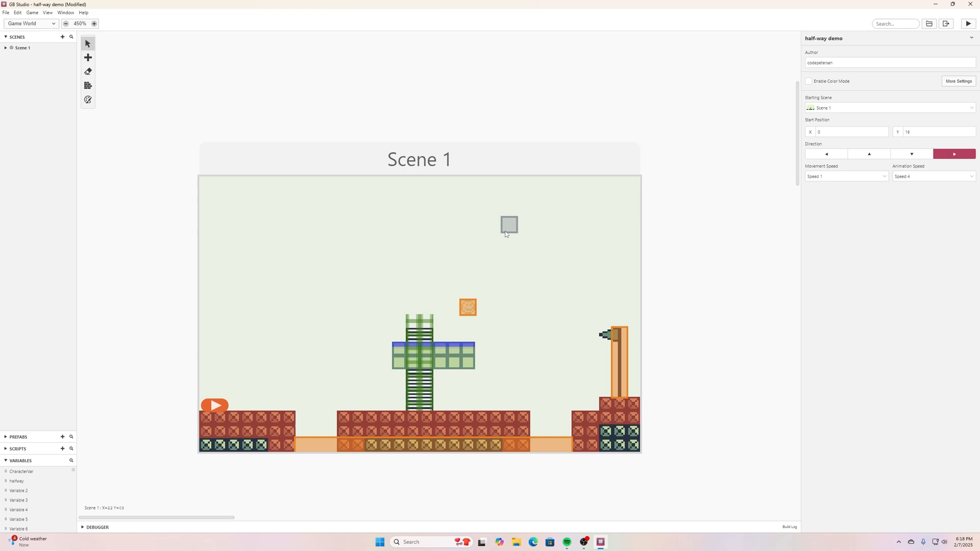
Toggle Enable Color Mode on then off and run a monochrome play test of the game
left_click_drag(509, 225, 495, 238)
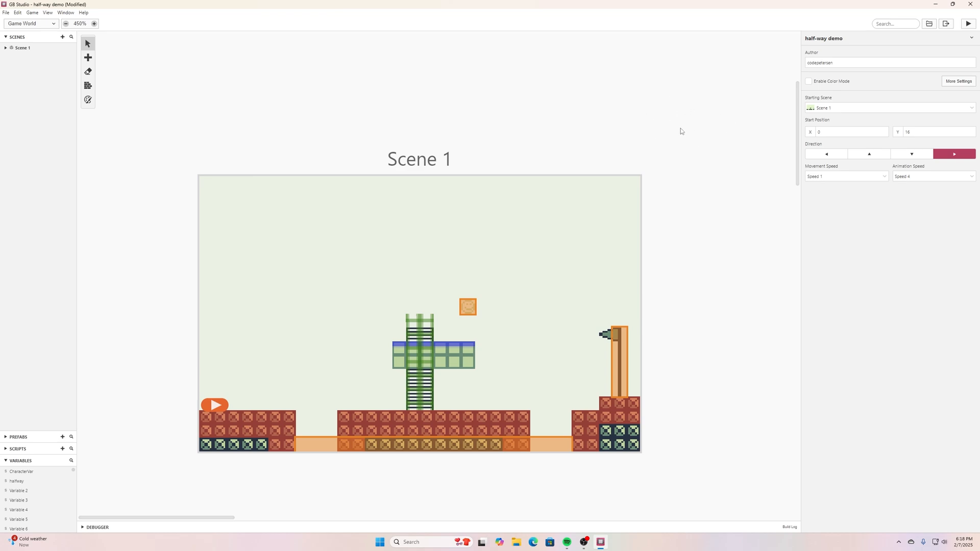
mouse_move(647, 110)
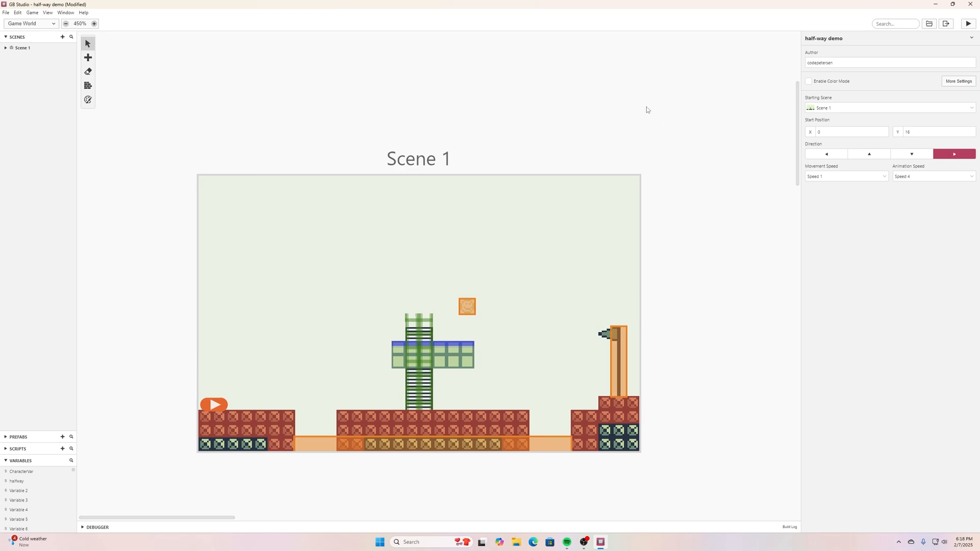
mouse_move(864, 134)
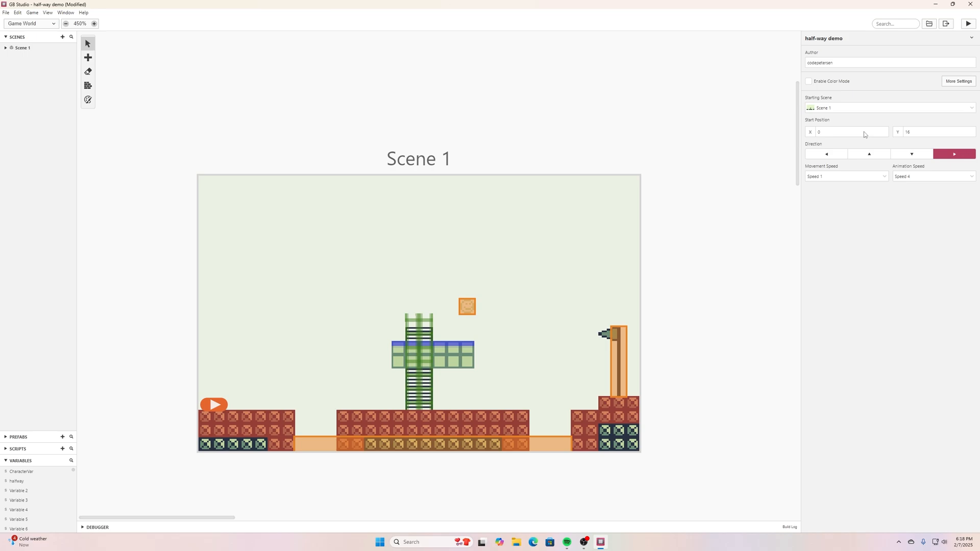
mouse_move(850, 69)
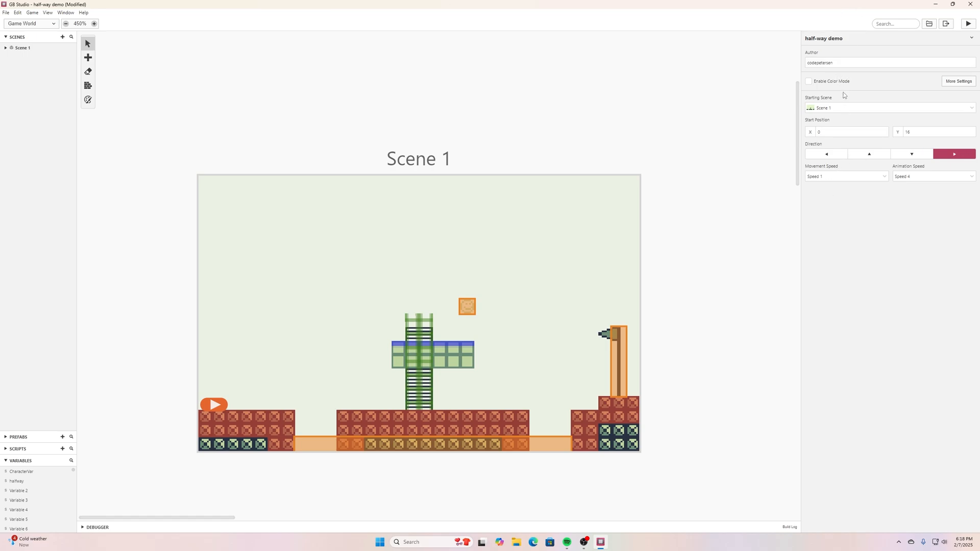
mouse_move(834, 86)
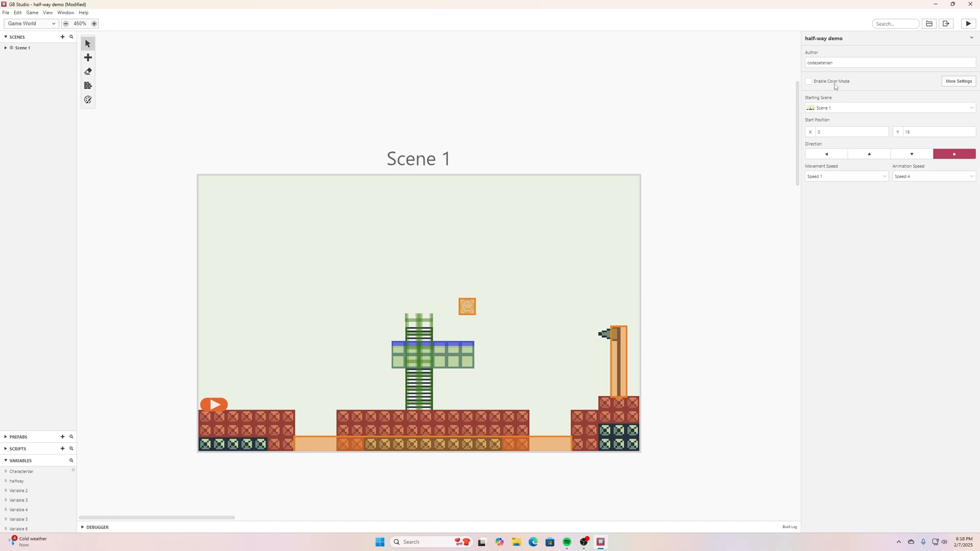
mouse_move(55, 24)
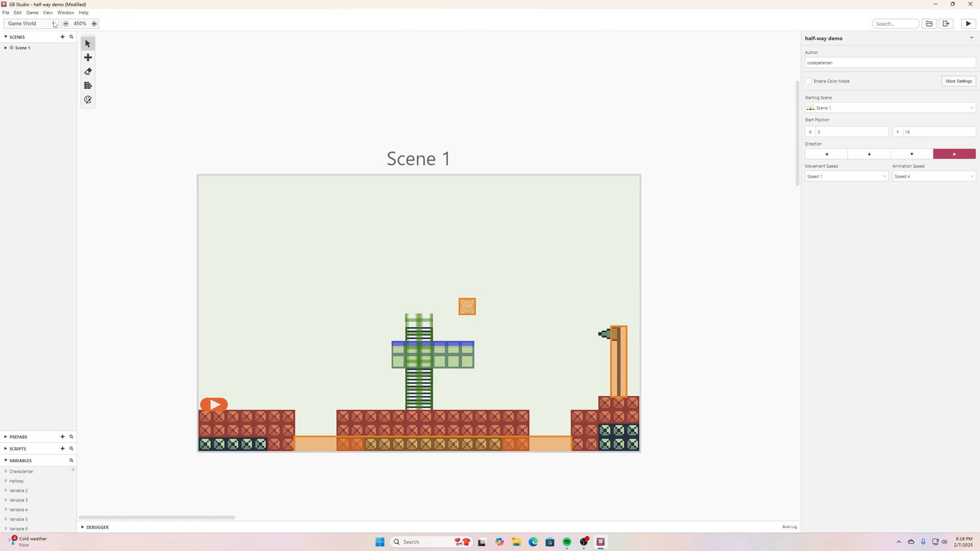
left_click(30, 24)
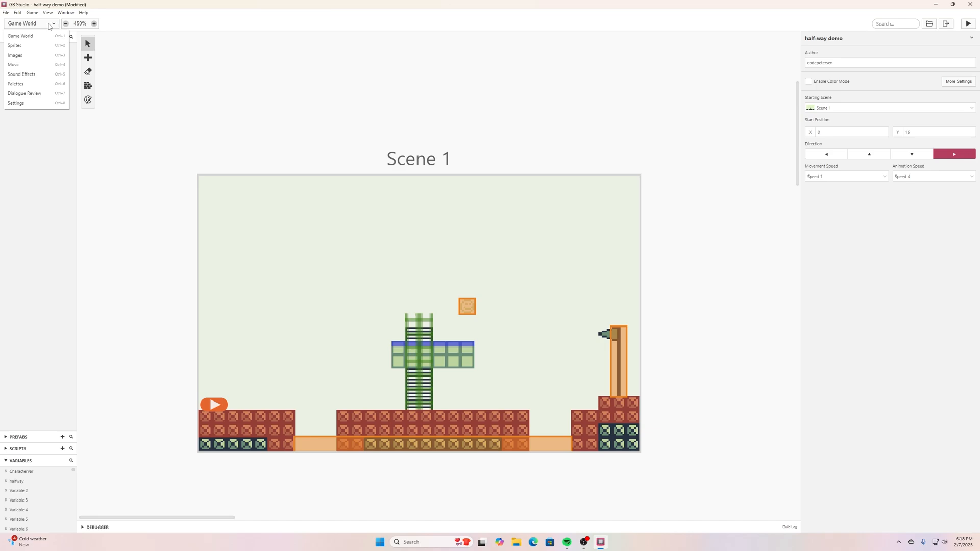
mouse_move(23, 93)
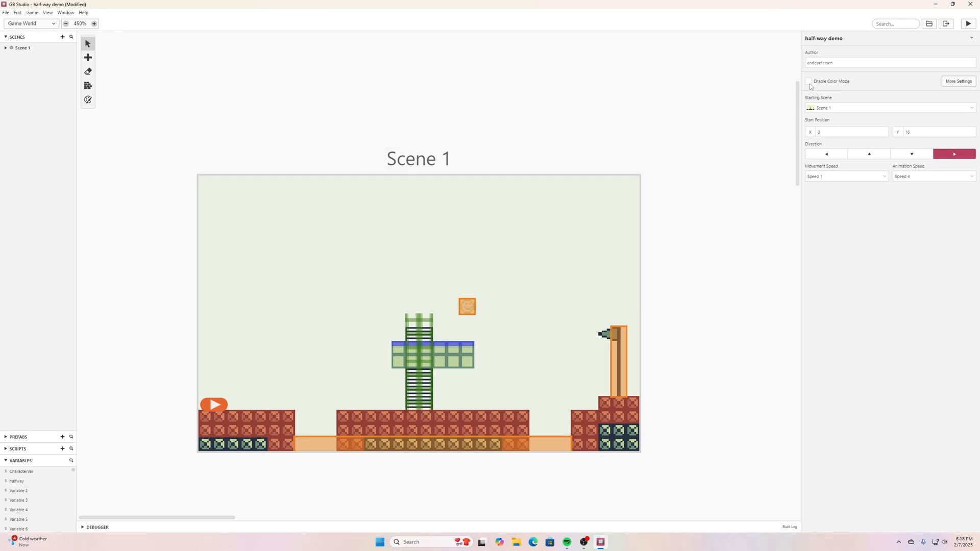
left_click(809, 80)
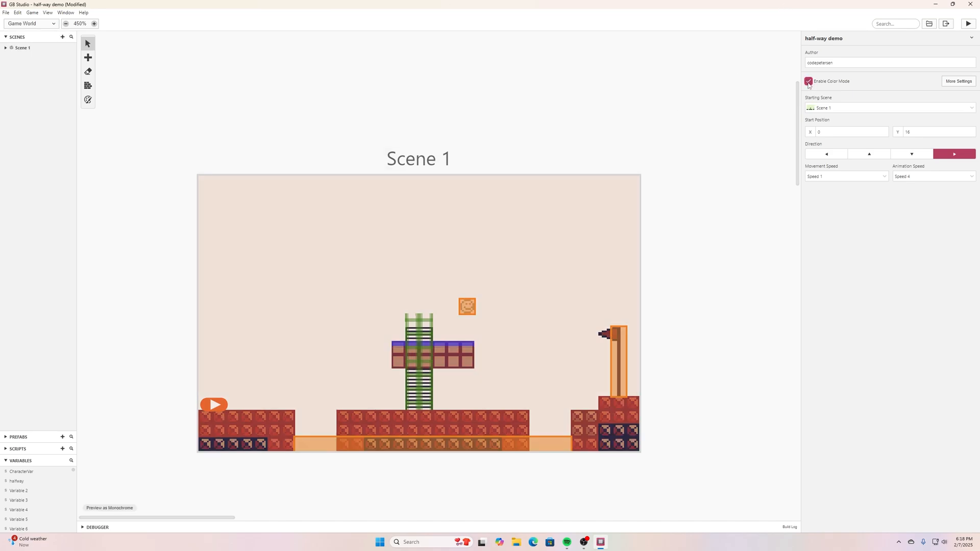
mouse_move(779, 98)
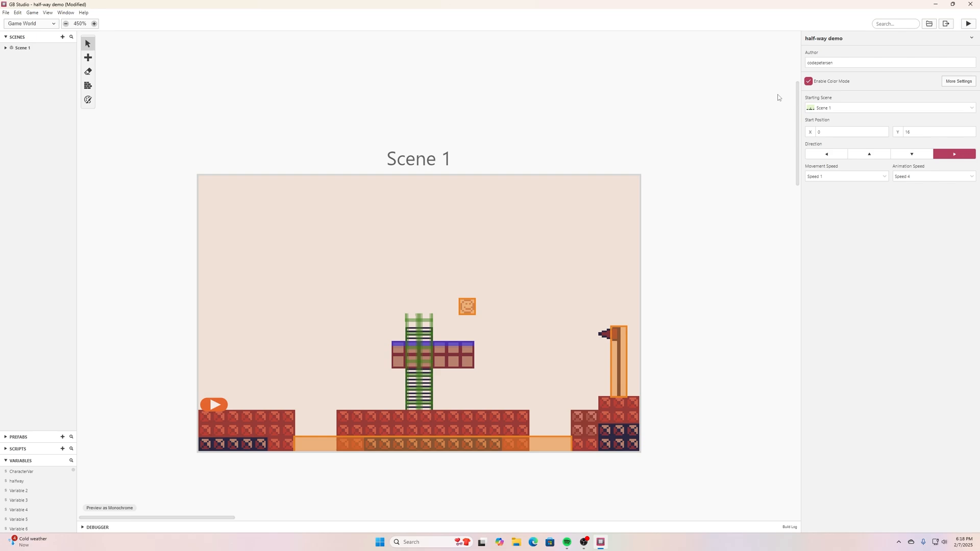
left_click(809, 80)
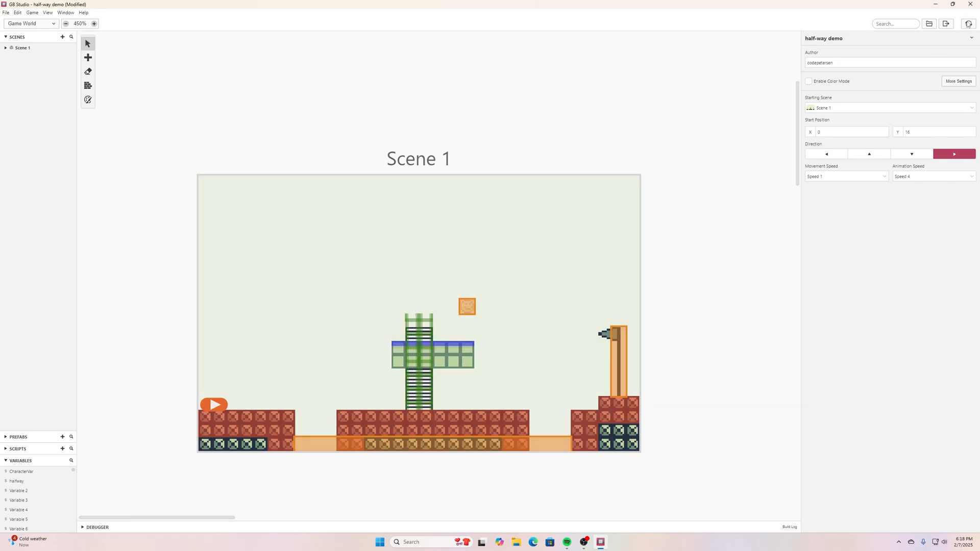
left_click(945, 23)
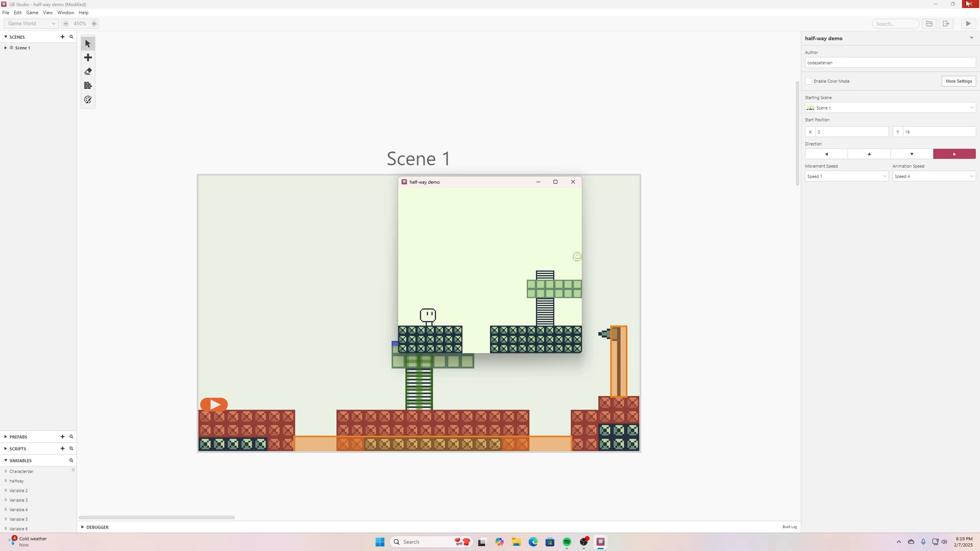
Close the play preview window and turn Enable Color Mode on for the project
left_click(572, 181)
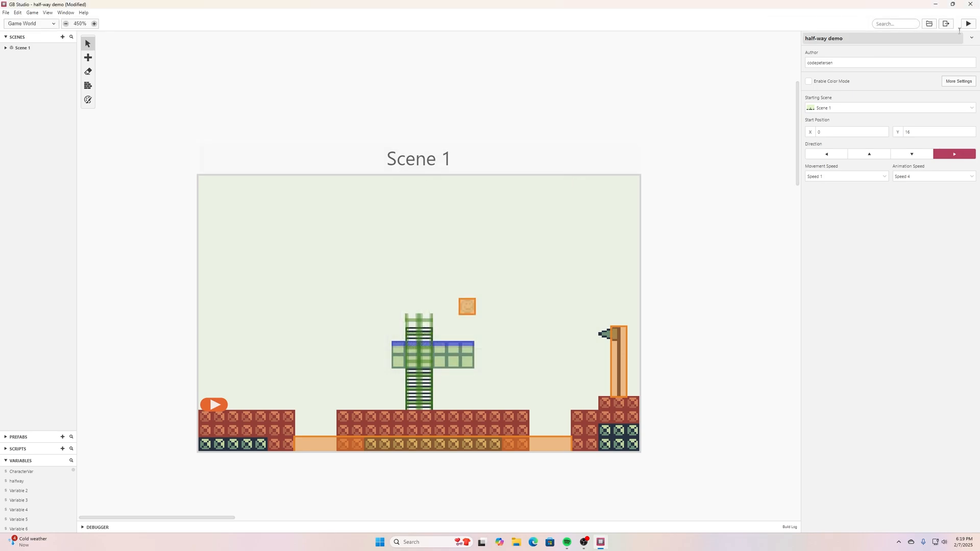
left_click(809, 82)
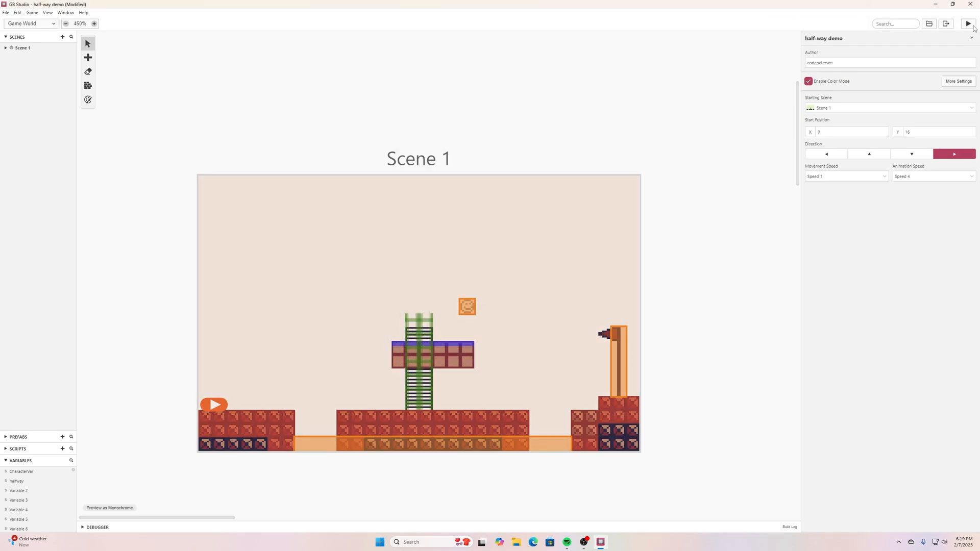
left_click(971, 23)
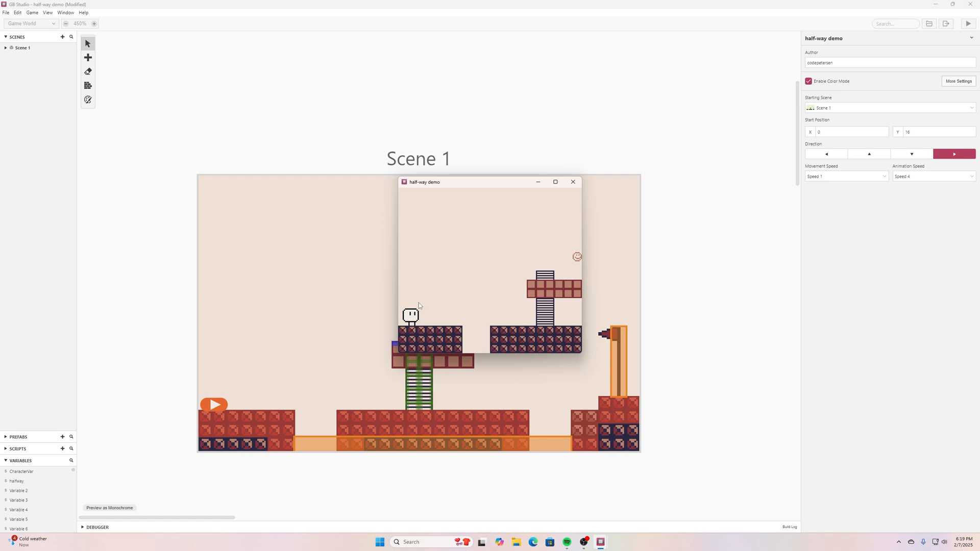
mouse_move(409, 313)
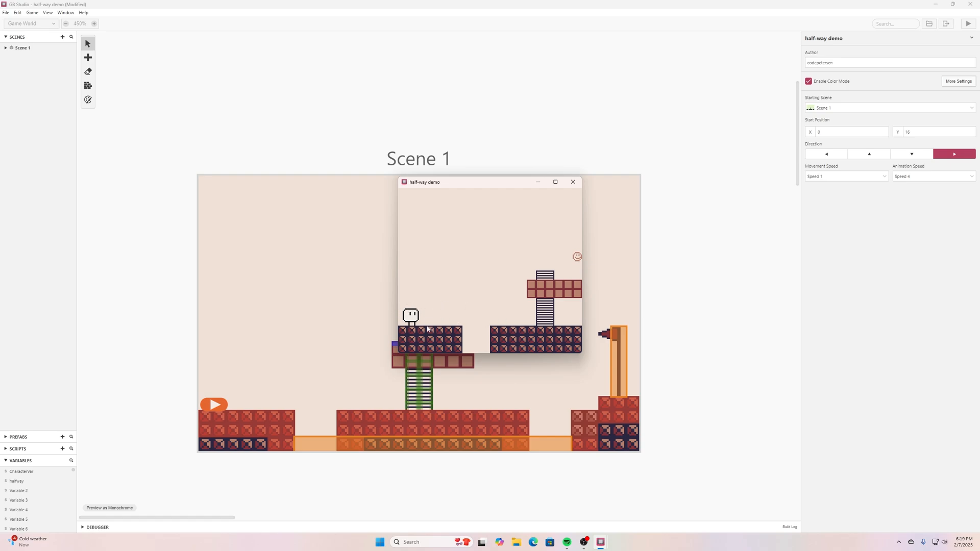
mouse_move(494, 169)
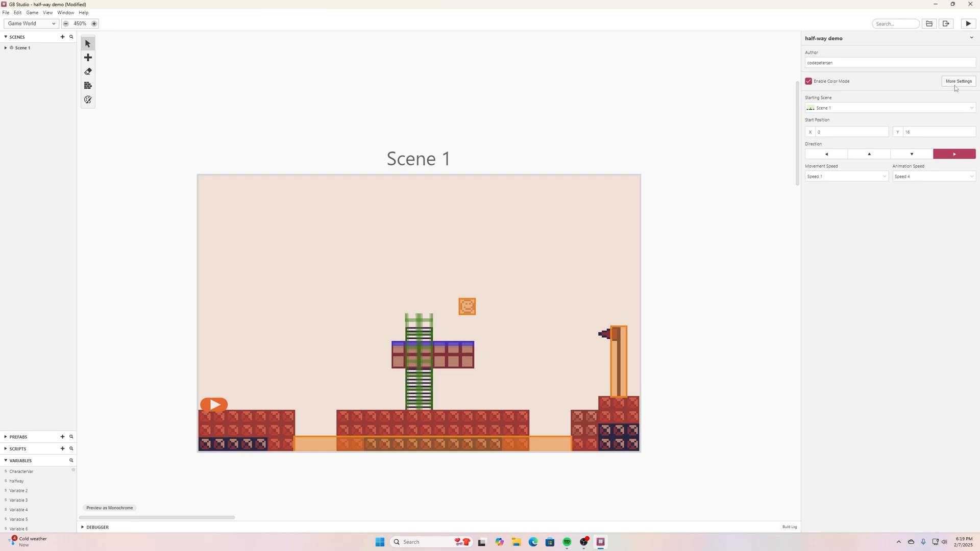
mouse_move(958, 87)
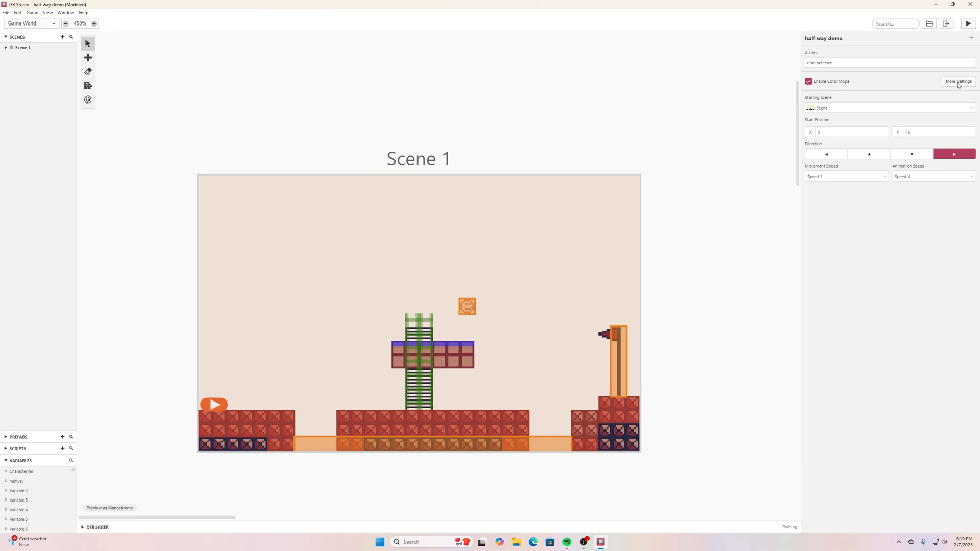
Go to the full project Settings and set Color Mode to Monochrome under Color Options
left_click(959, 81)
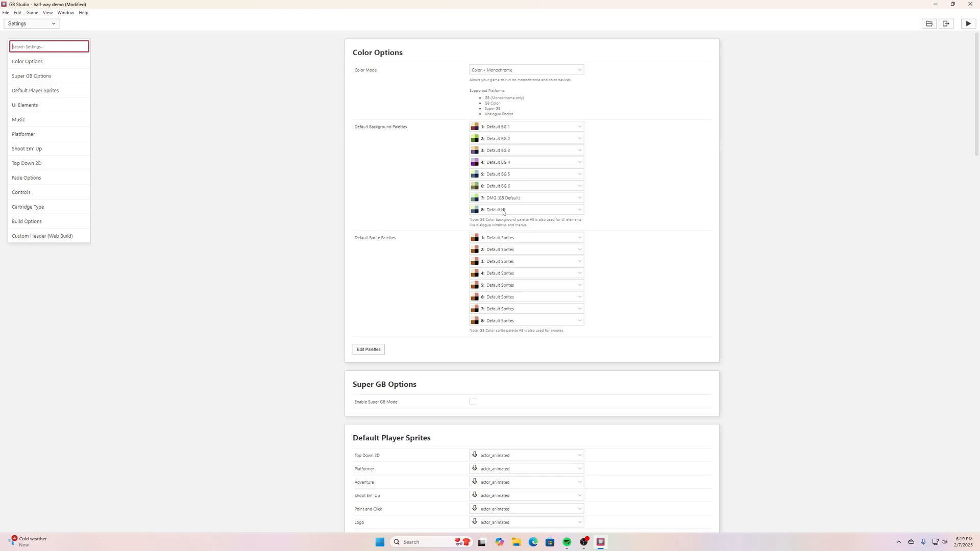
mouse_move(394, 130)
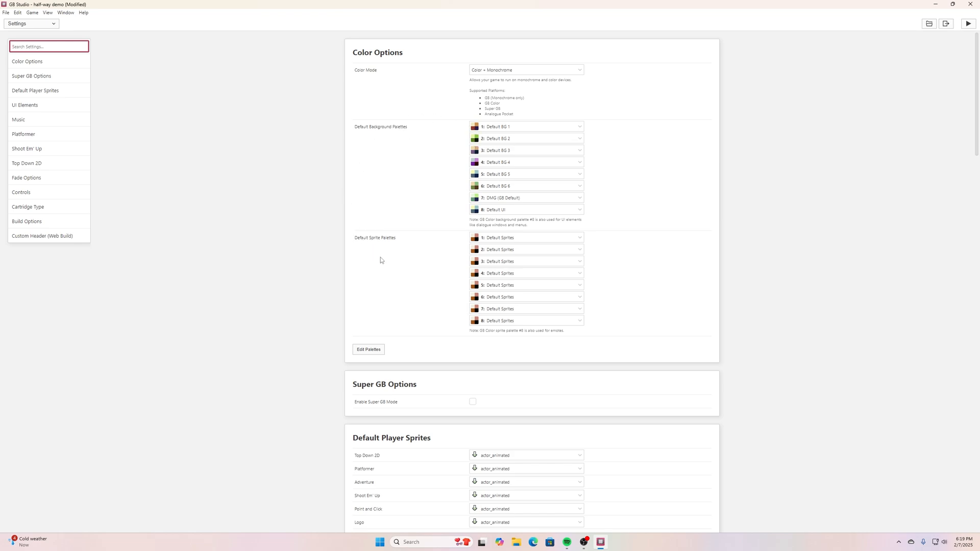
mouse_move(356, 250)
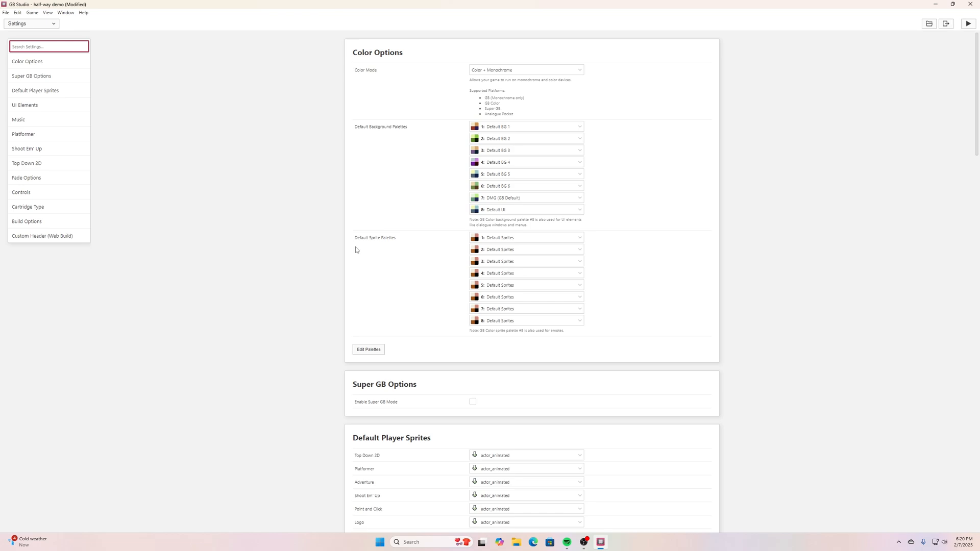
mouse_move(471, 156)
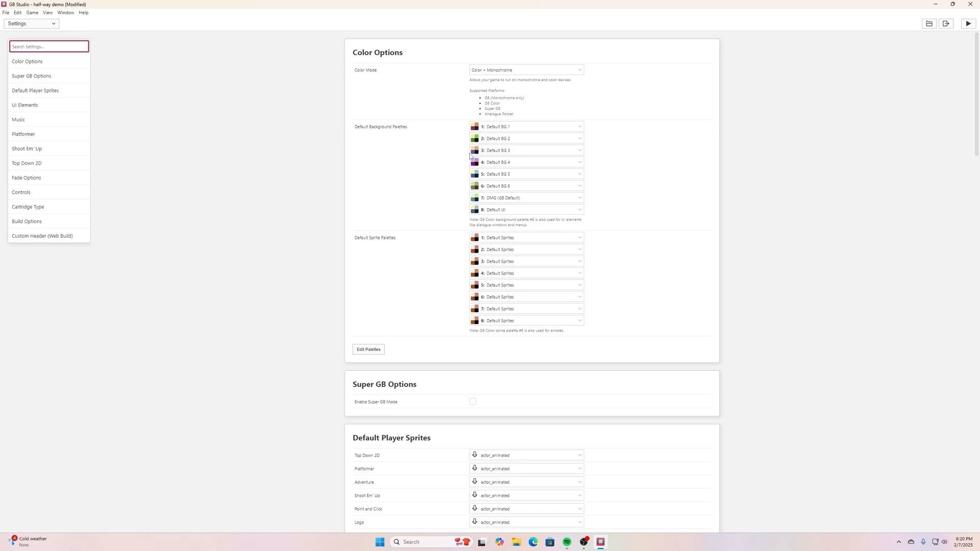
mouse_move(449, 183)
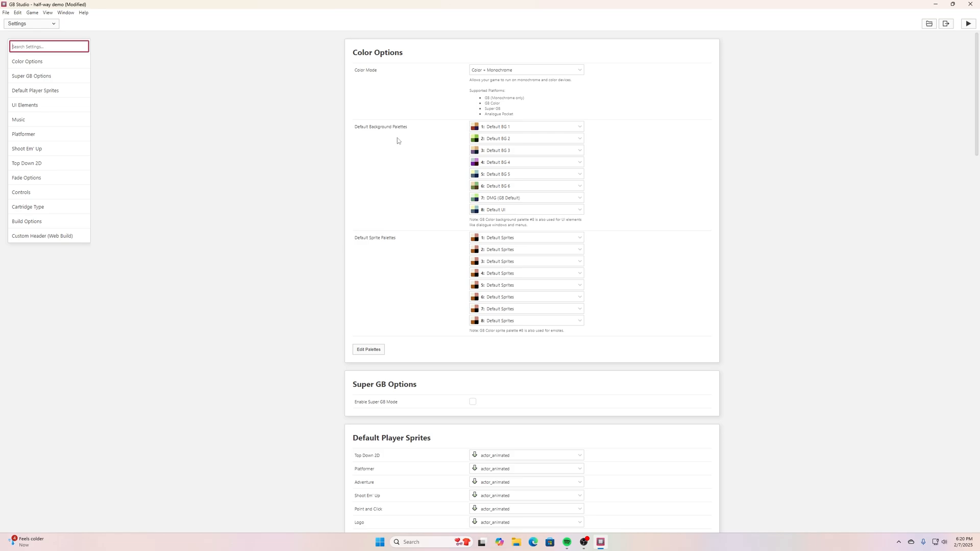
mouse_move(370, 75)
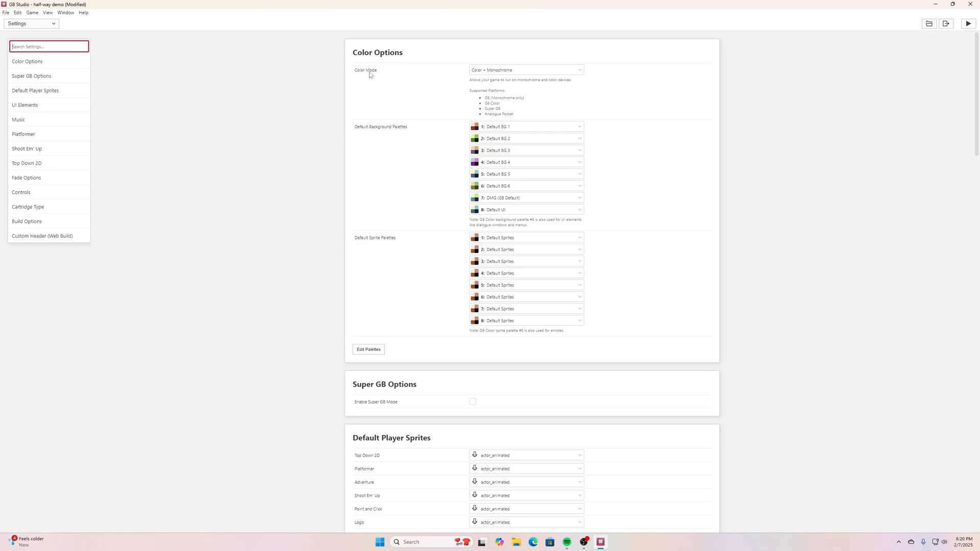
left_click(525, 69)
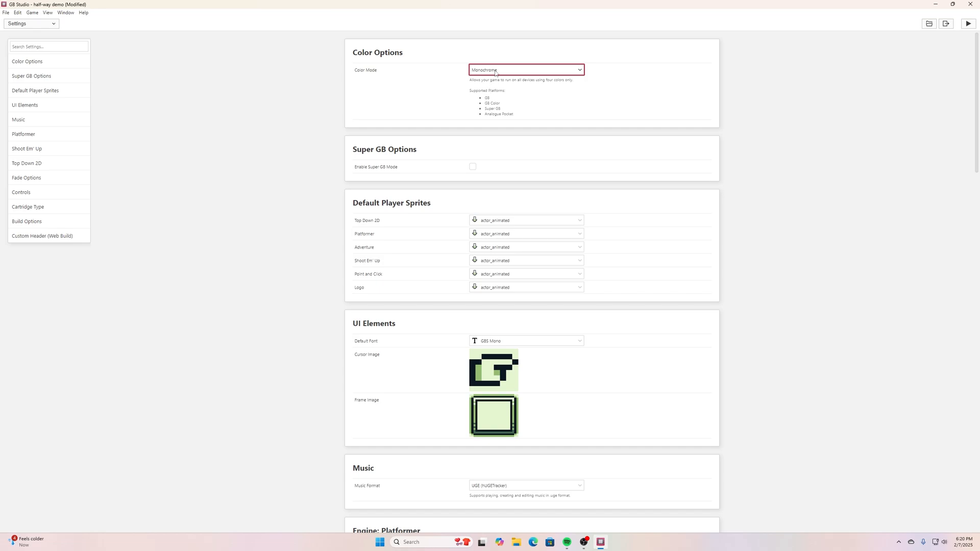
Change Color Mode to Color + Monochrome, then to Color Only, restoring the palette lists
left_click(524, 69)
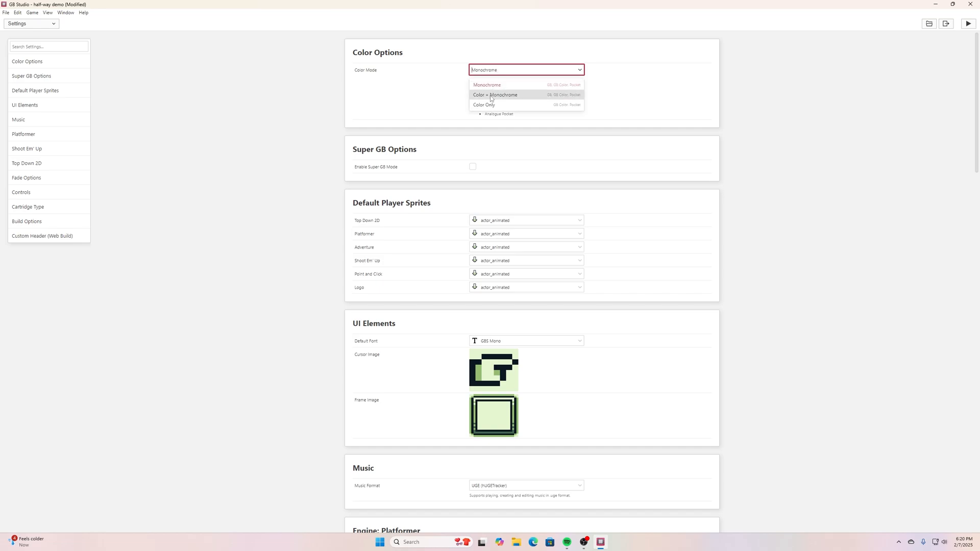
left_click(494, 94)
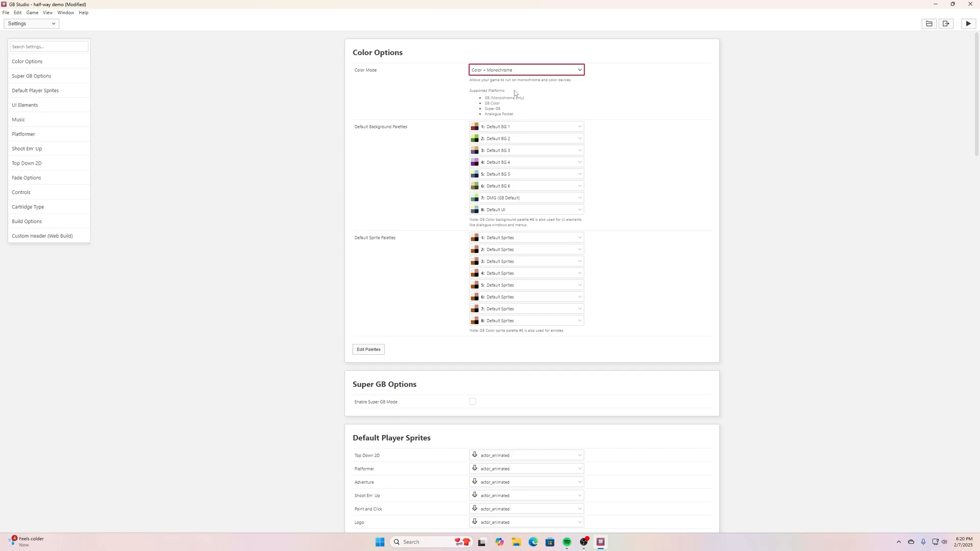
left_click(525, 69)
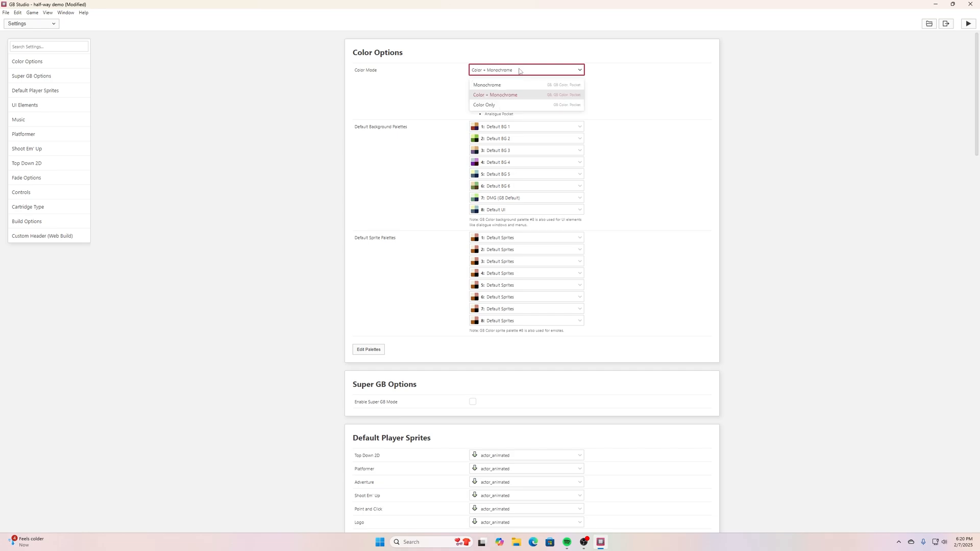
left_click(484, 104)
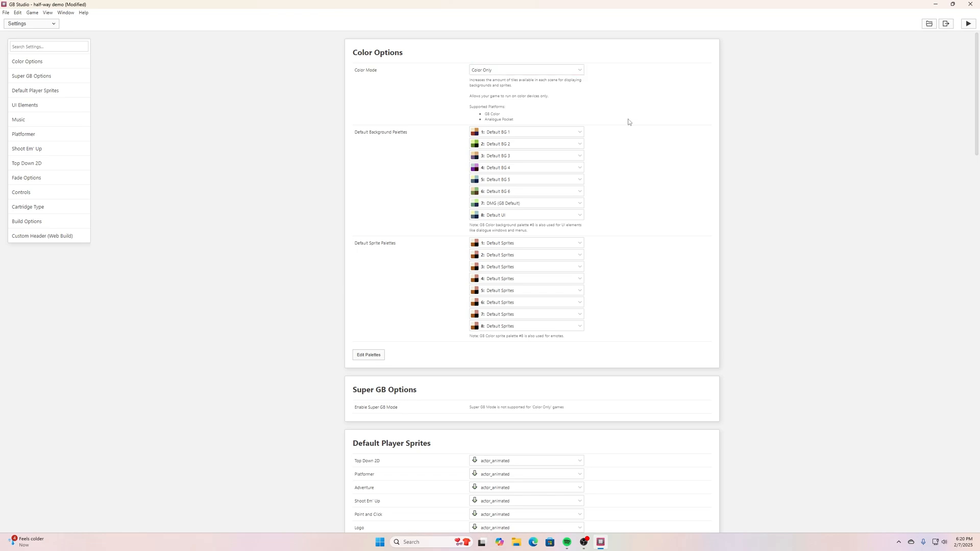
mouse_move(622, 117)
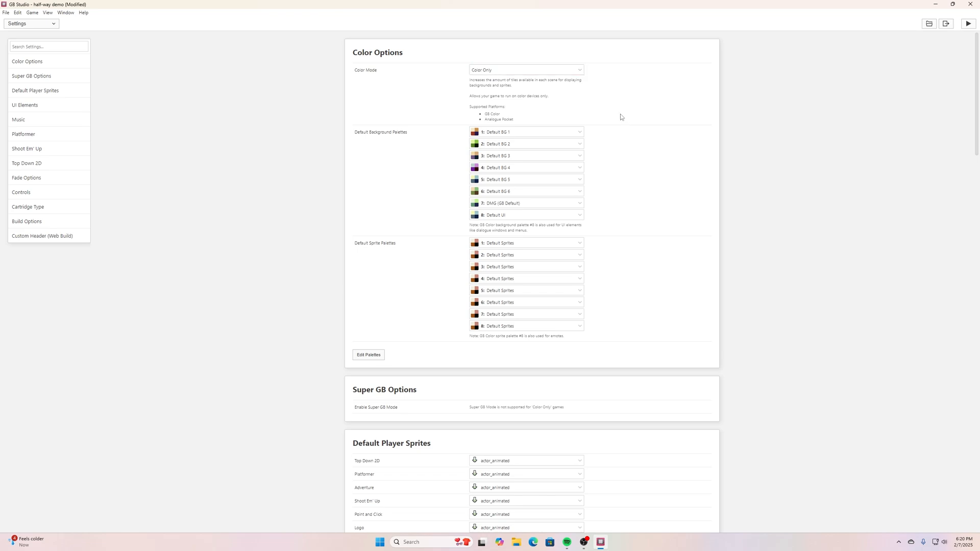
mouse_move(483, 102)
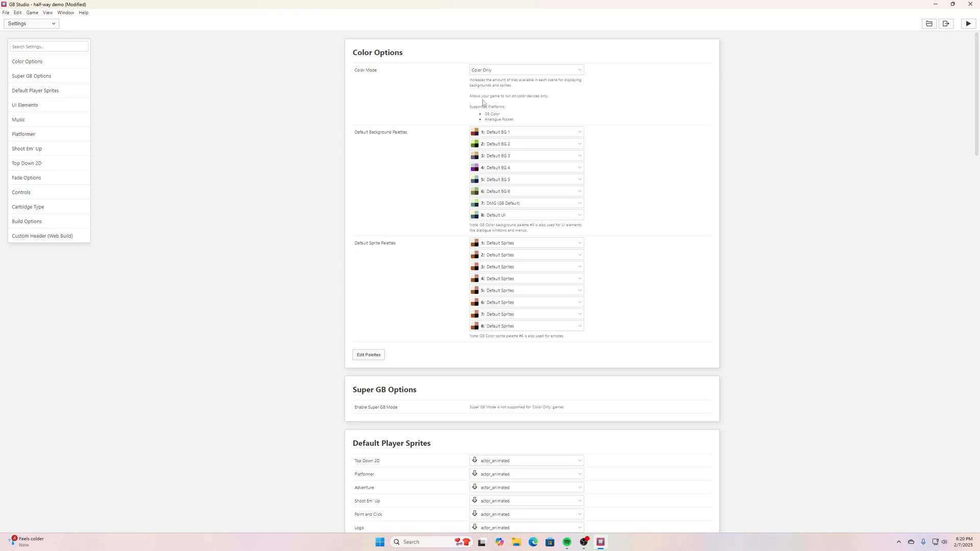
mouse_move(534, 106)
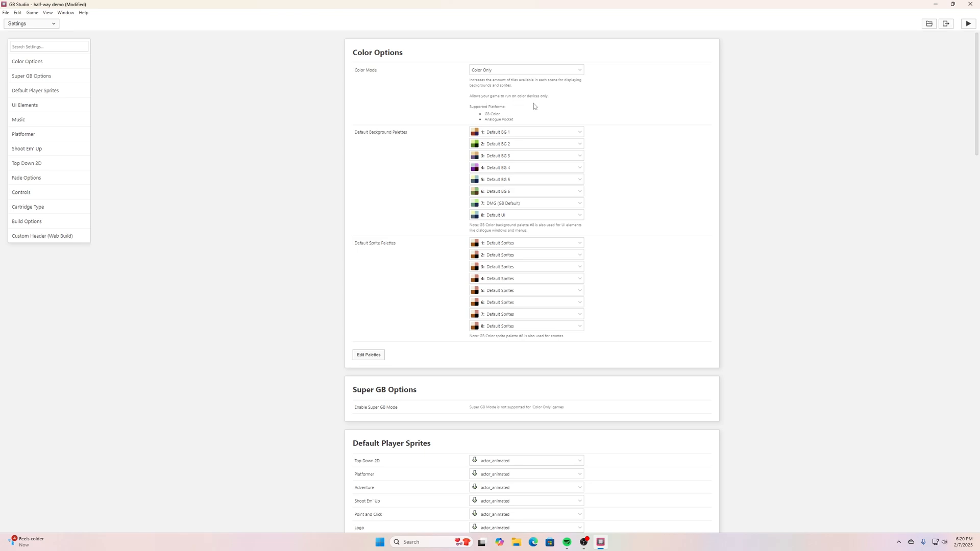
mouse_move(498, 86)
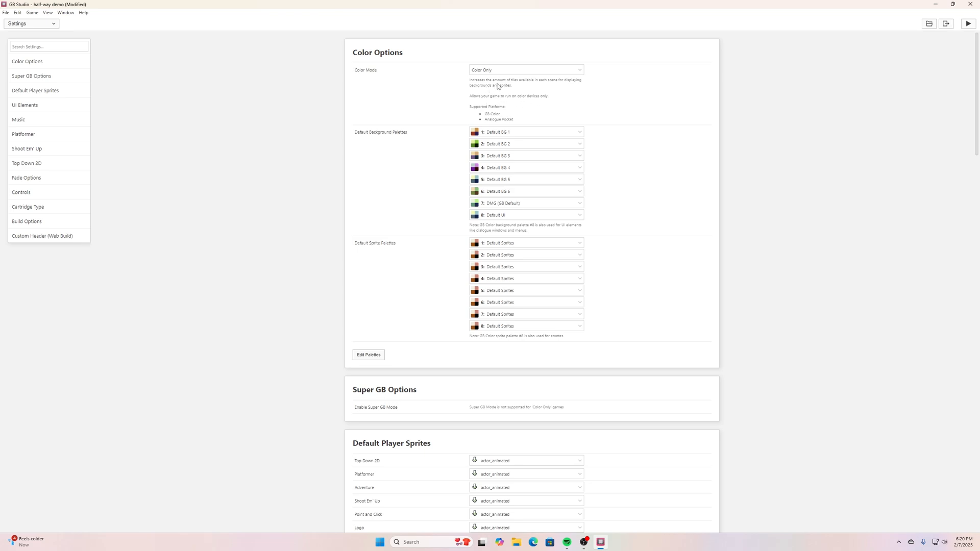
mouse_move(541, 91)
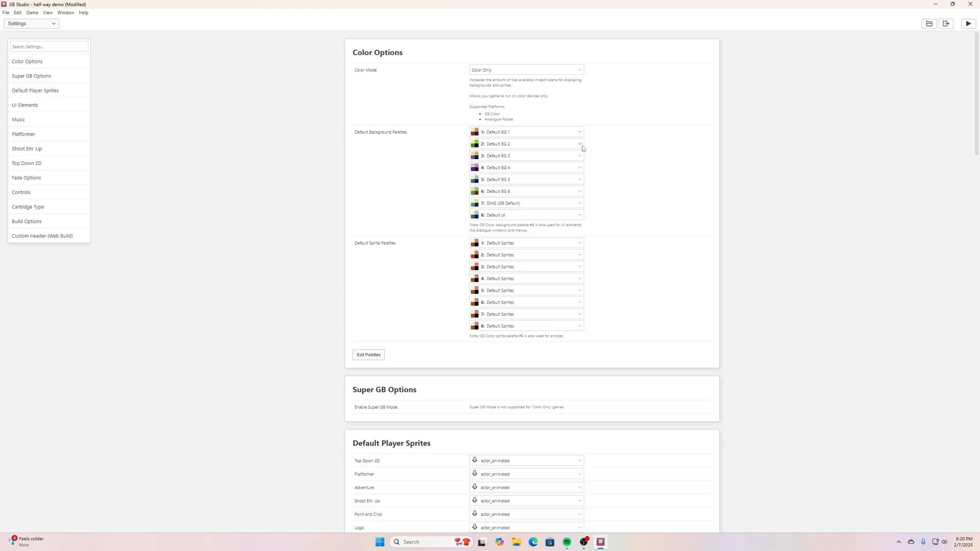
mouse_move(581, 148)
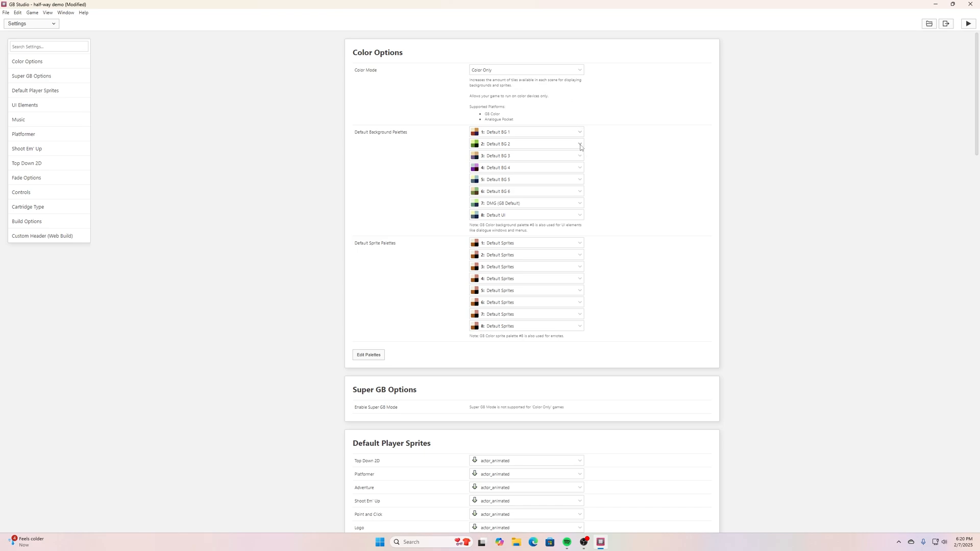
mouse_move(571, 148)
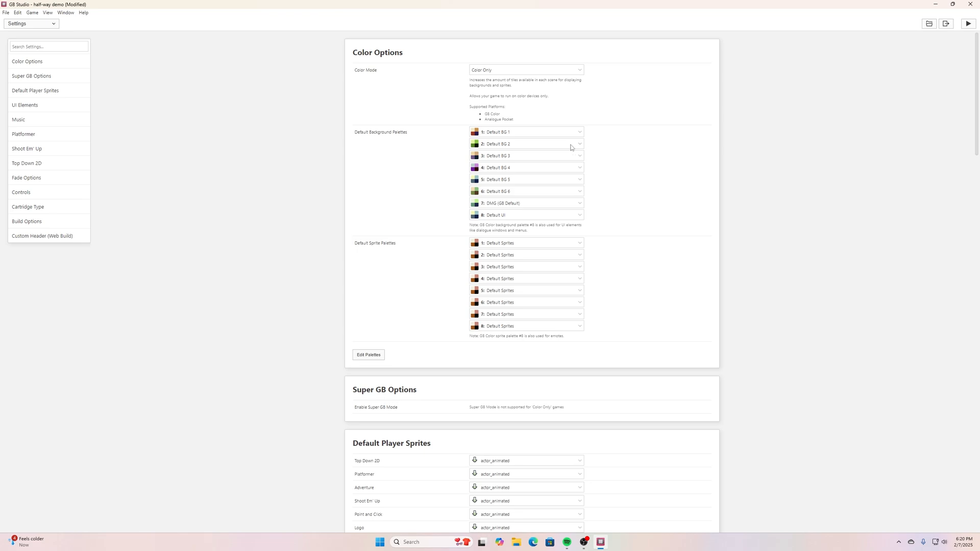
mouse_move(367, 147)
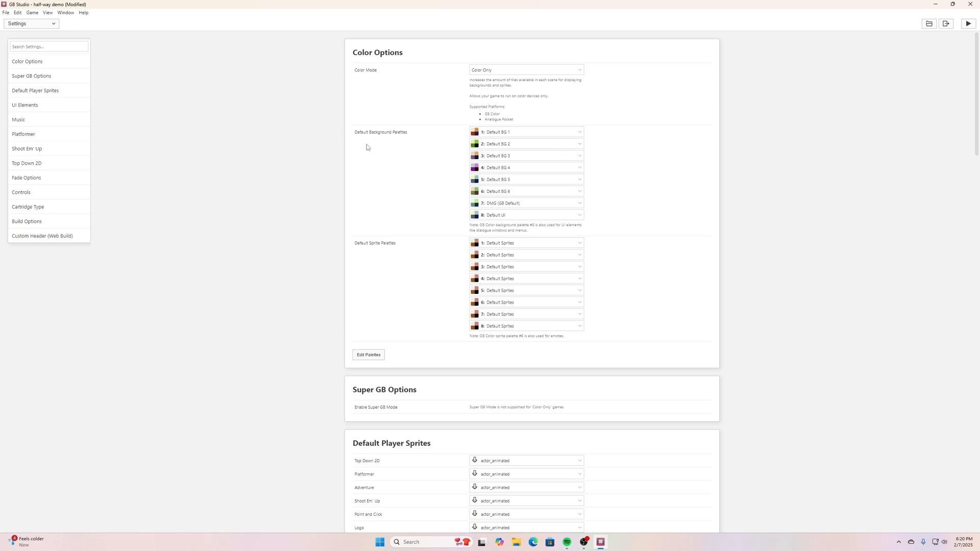
mouse_move(482, 83)
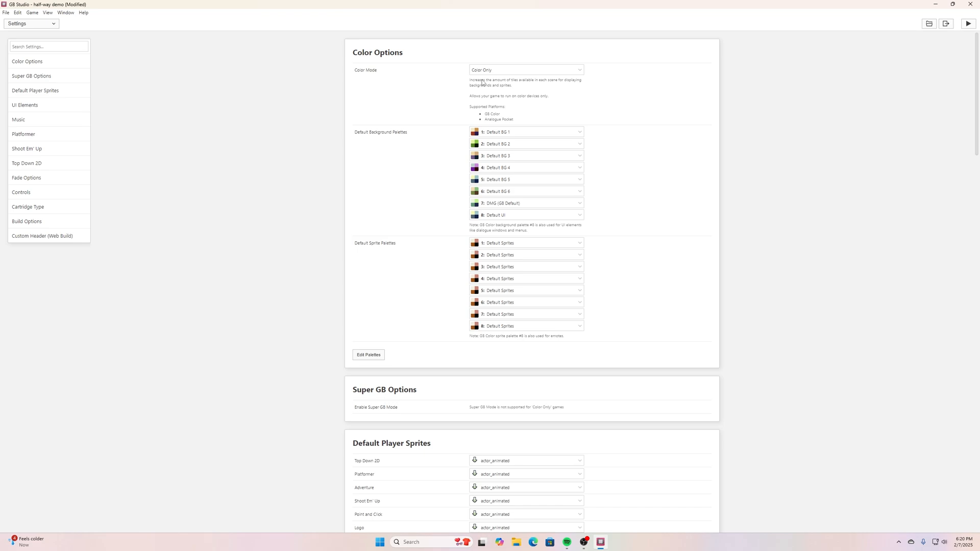
mouse_move(478, 135)
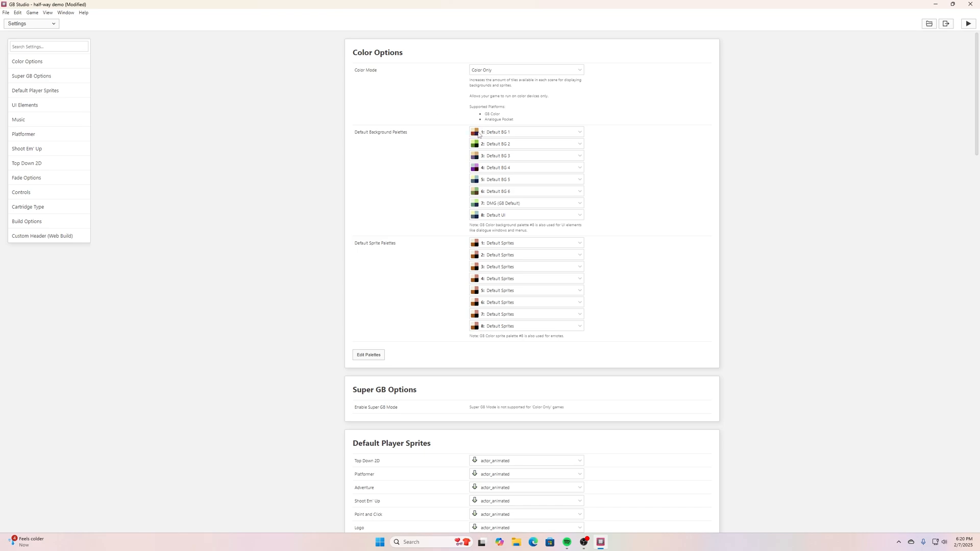
mouse_move(481, 257)
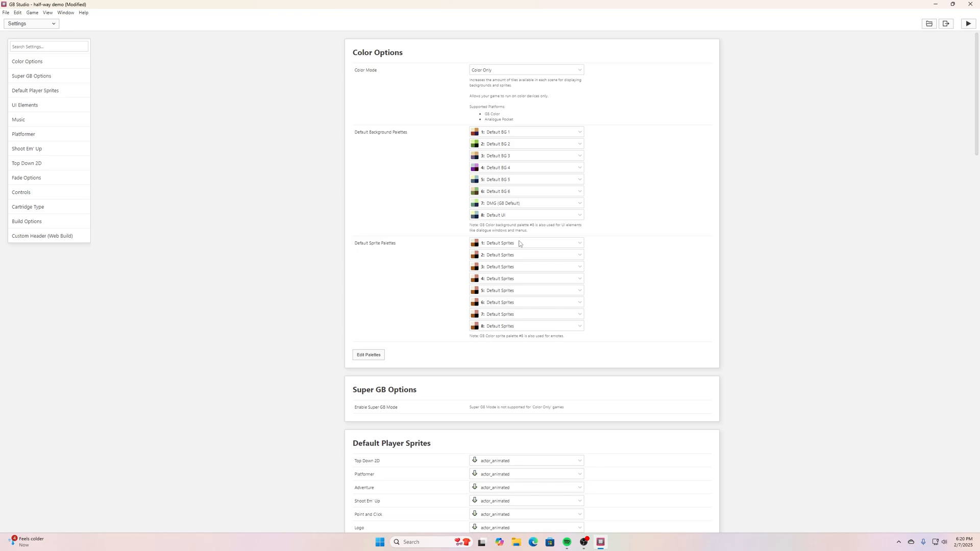
mouse_move(490, 236)
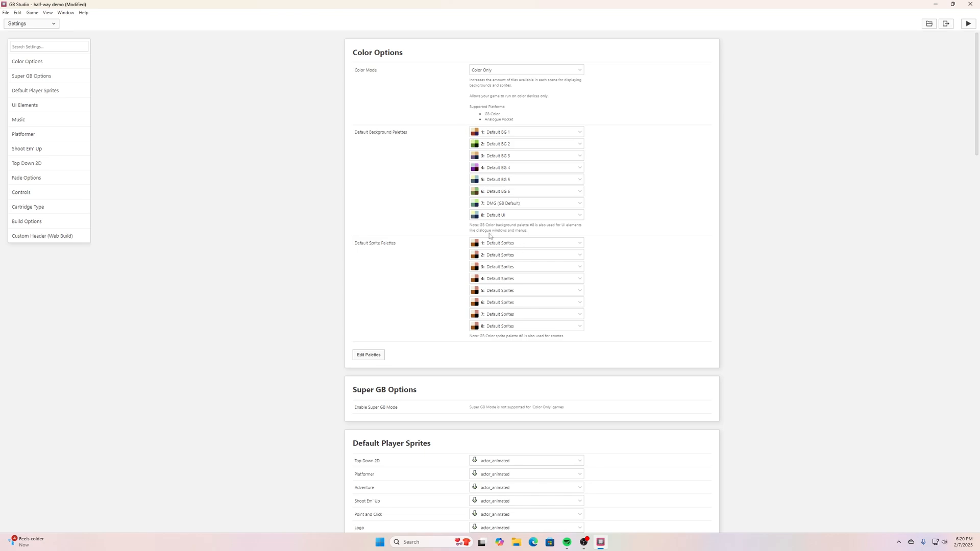
mouse_move(469, 220)
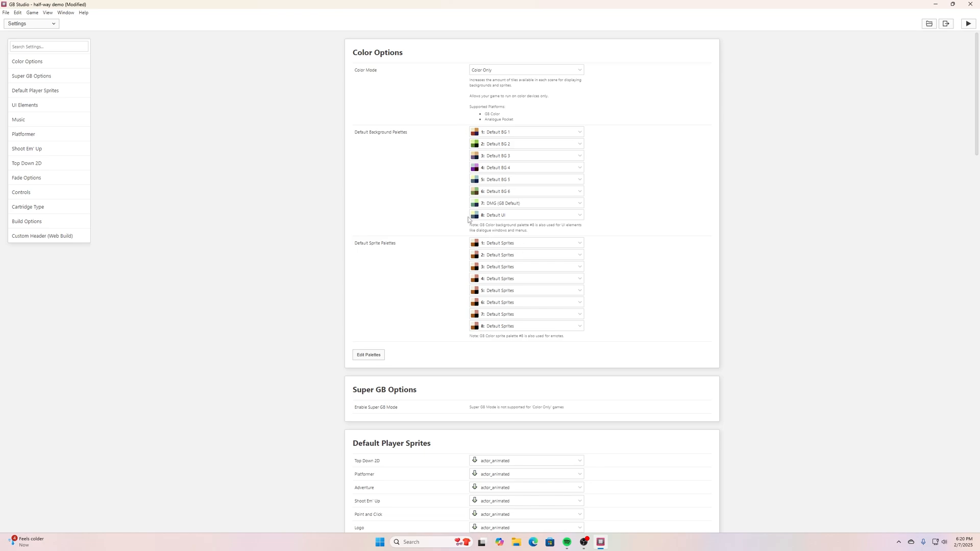
mouse_move(495, 122)
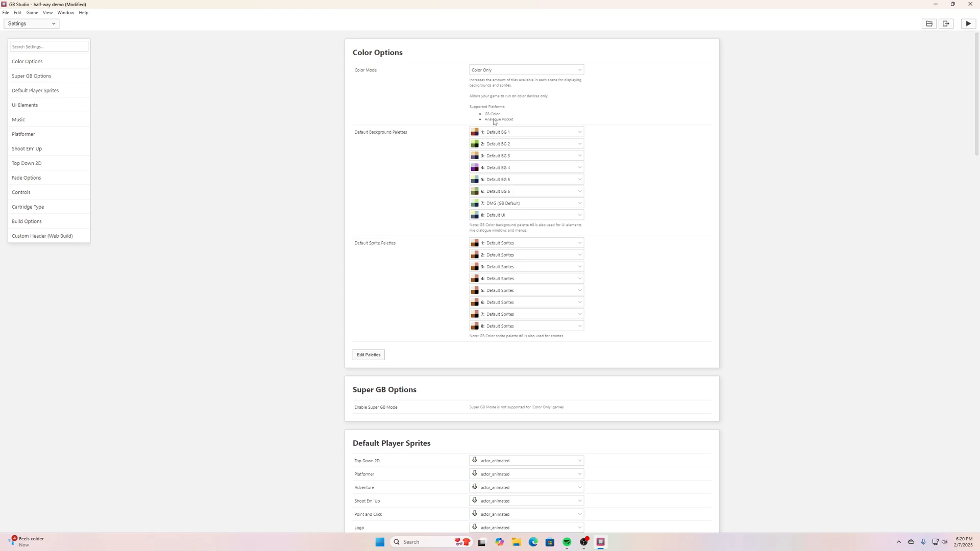
mouse_move(451, 110)
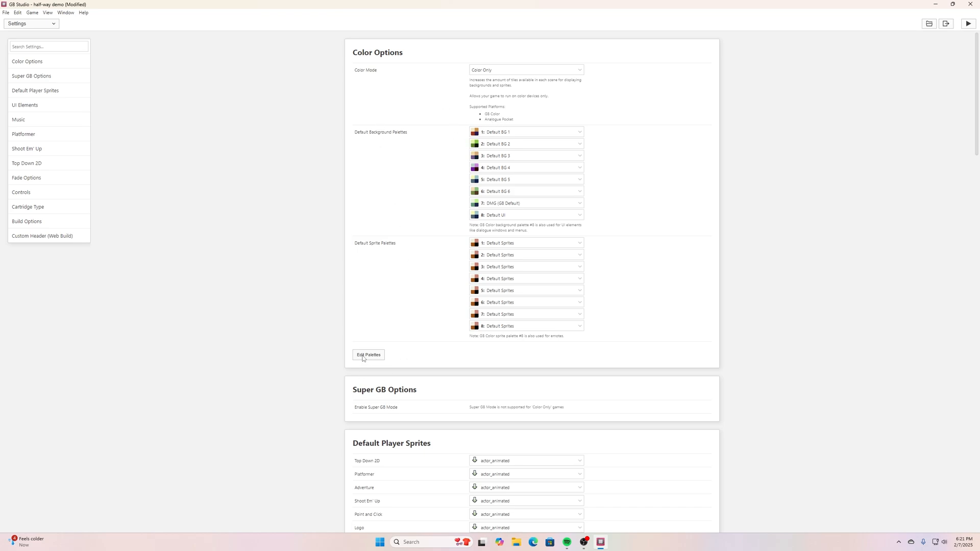
Enter Edit Palettes, glance at Default BG 2, and return to the Default BG 1 colours
left_click(368, 355)
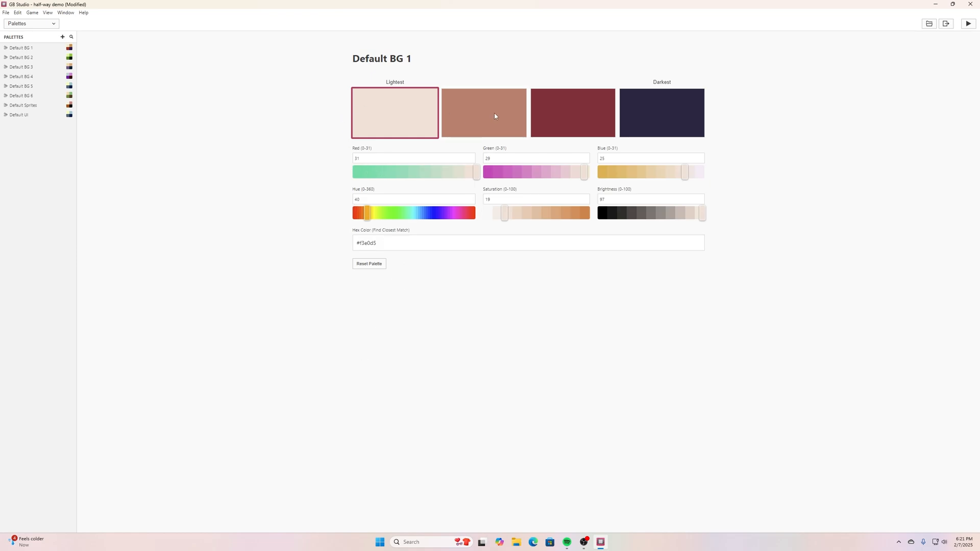
mouse_move(98, 59)
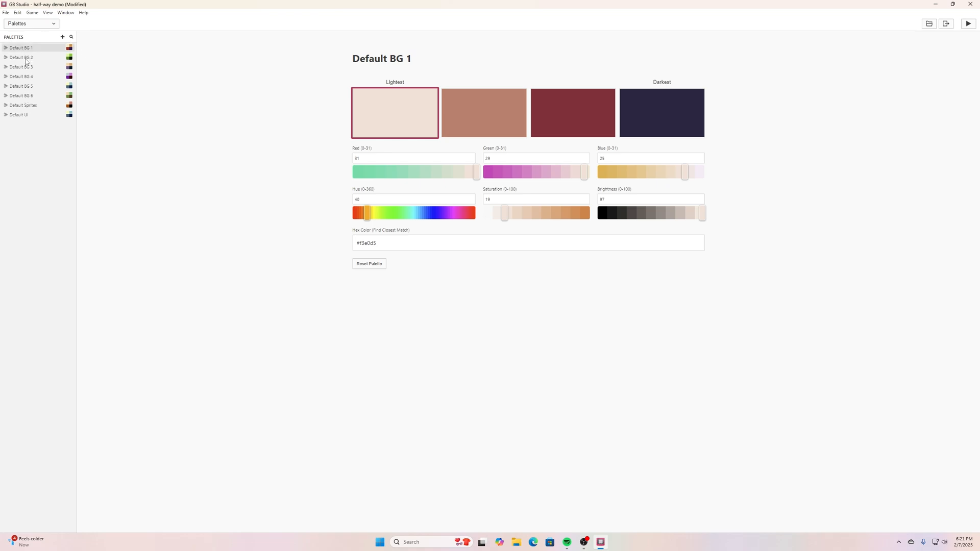
left_click(21, 57)
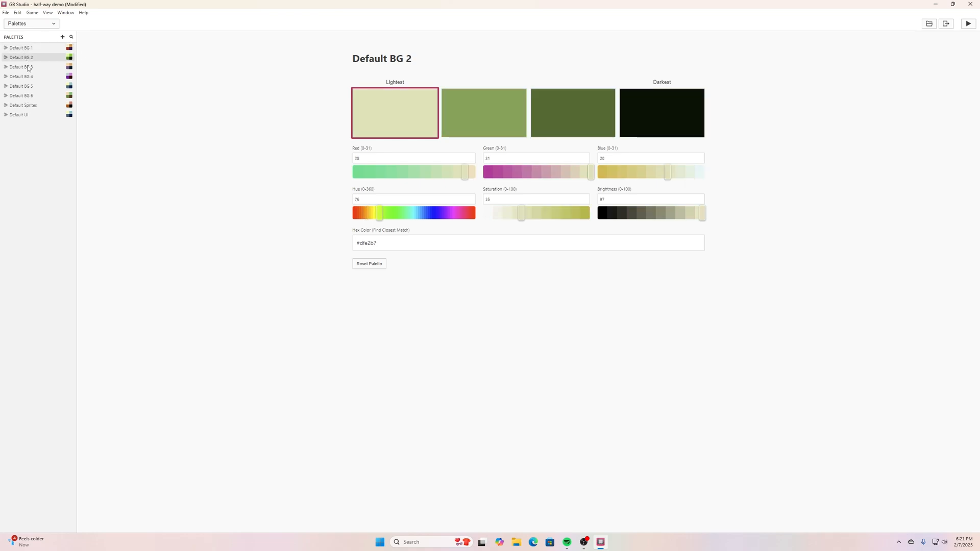
left_click(21, 48)
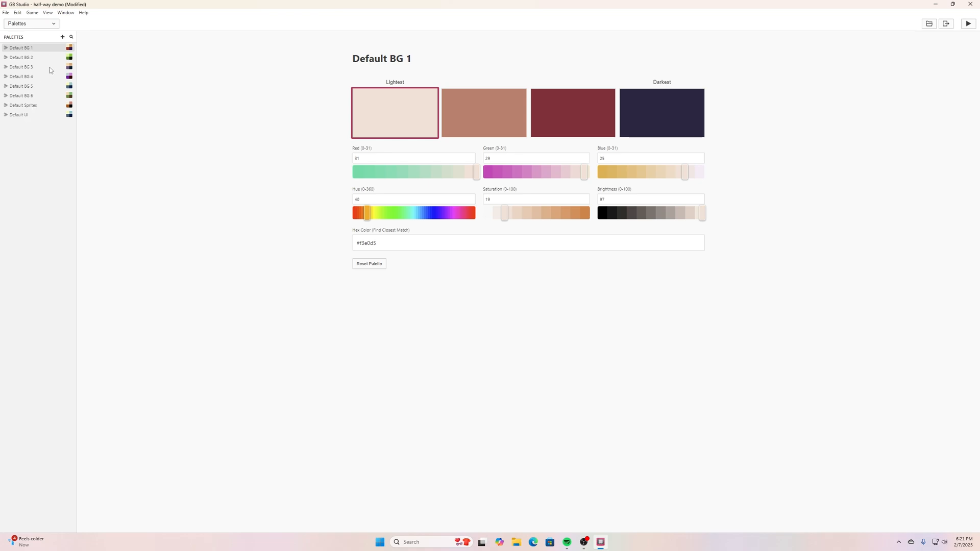
mouse_move(33, 90)
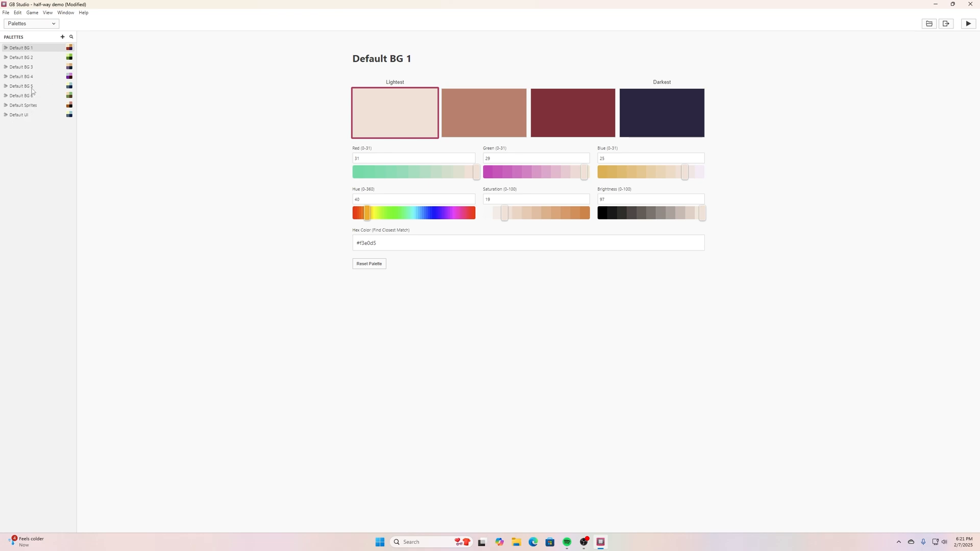
mouse_move(379, 158)
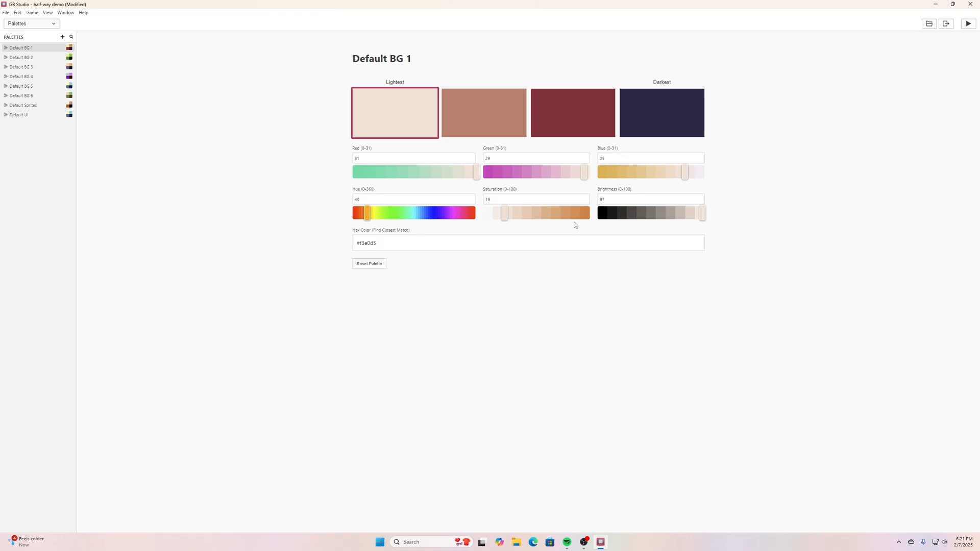
mouse_move(543, 124)
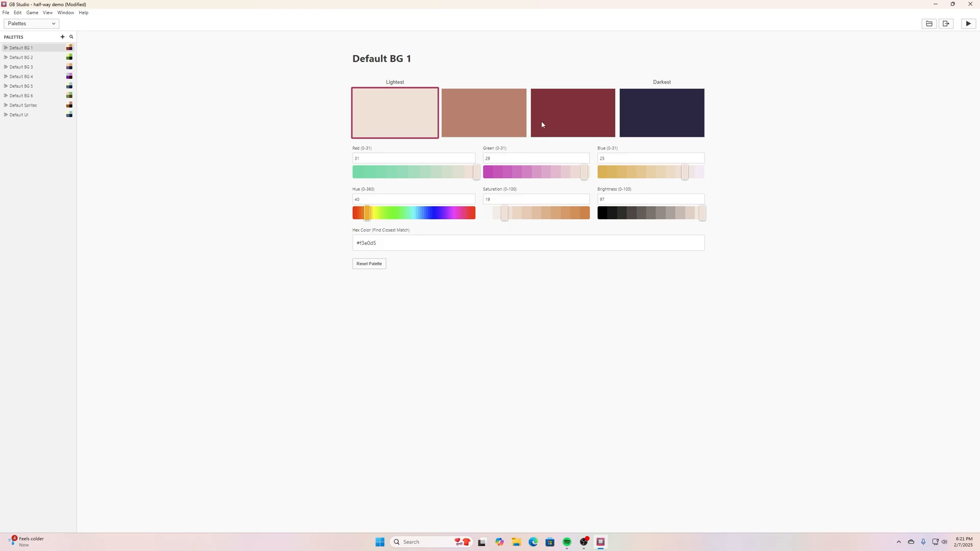
mouse_move(719, 52)
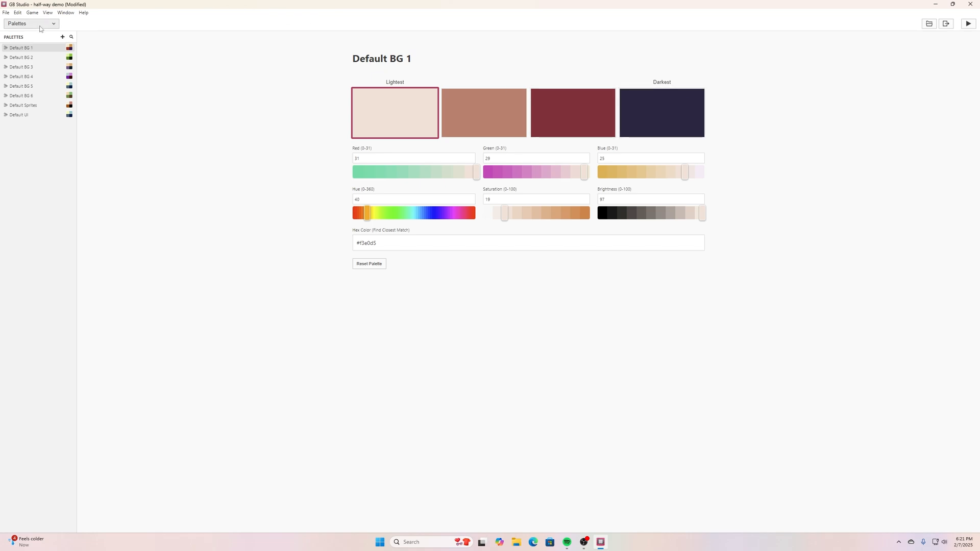
left_click(30, 23)
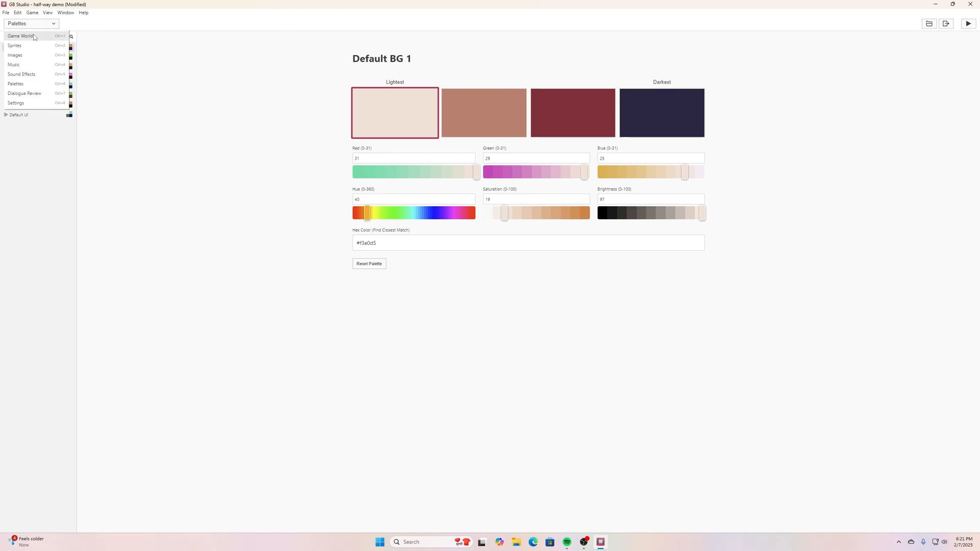
left_click(20, 35)
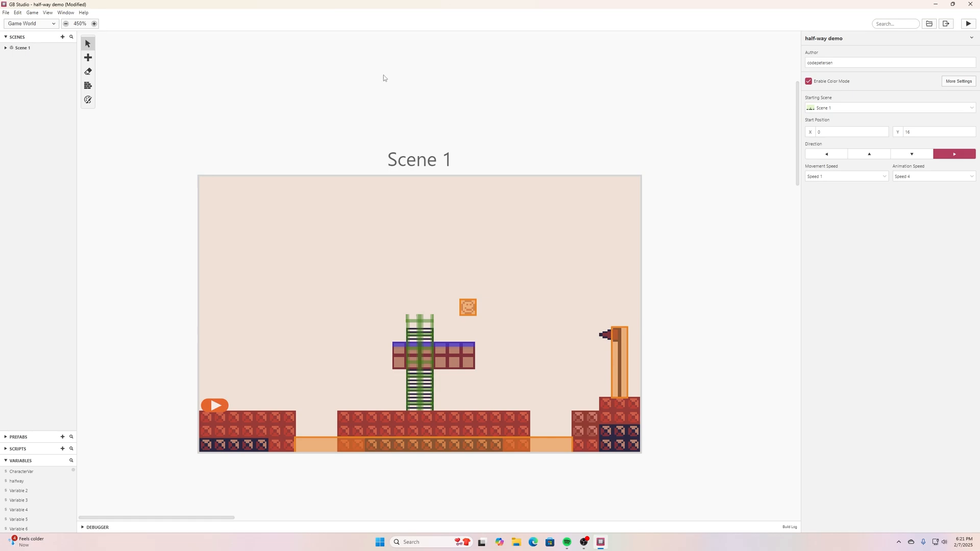
mouse_move(652, 102)
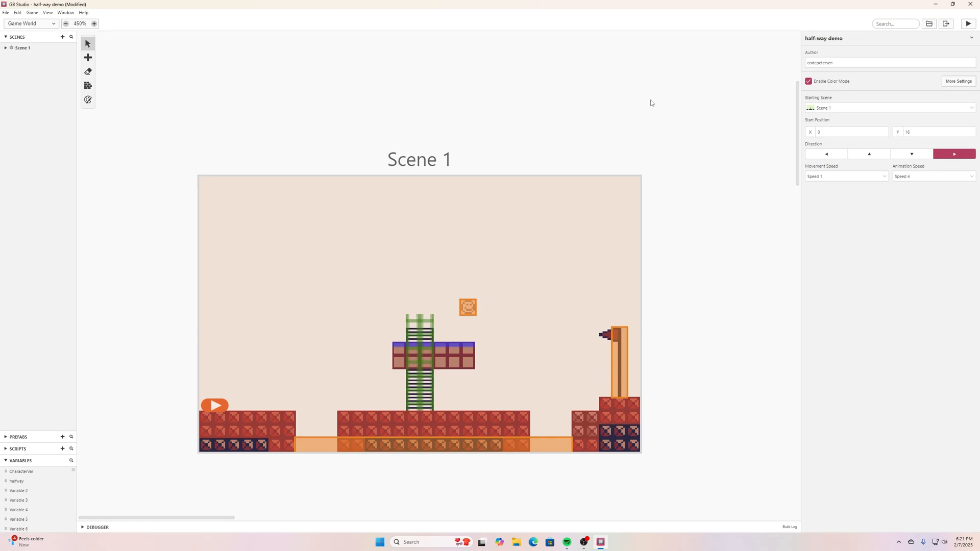
mouse_move(591, 239)
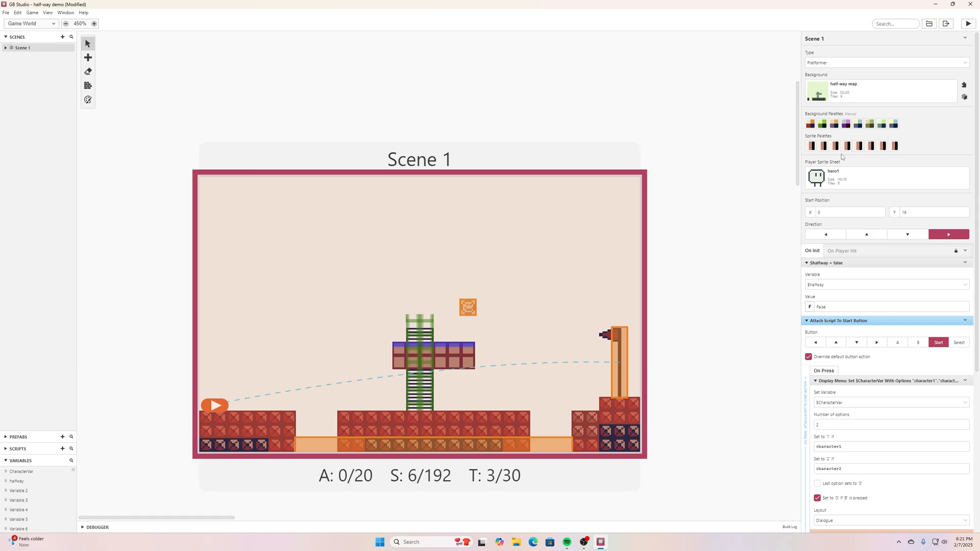
mouse_move(807, 165)
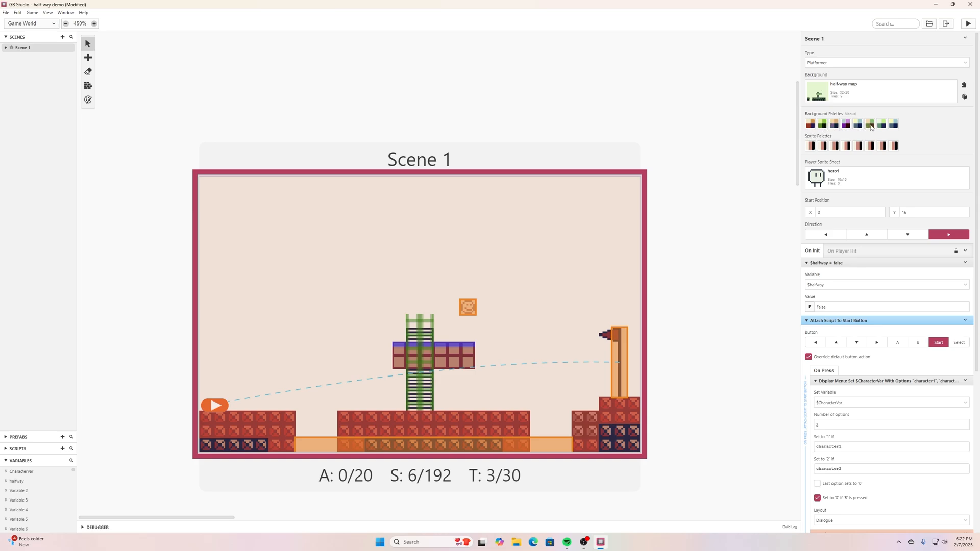
Set Scene 1's first background palette to a green Global Default and pick the first sprite palette slot
left_click(868, 123)
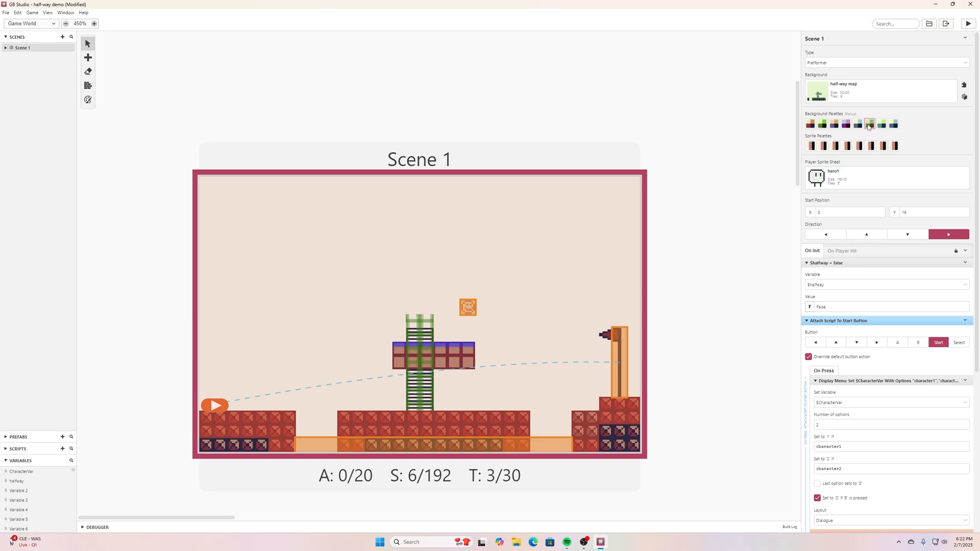
left_click(869, 124)
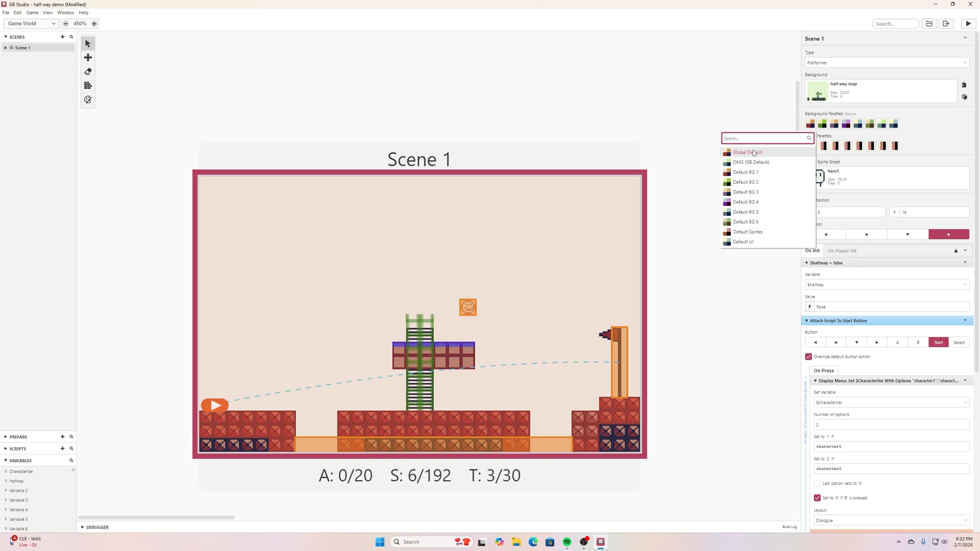
mouse_move(745, 221)
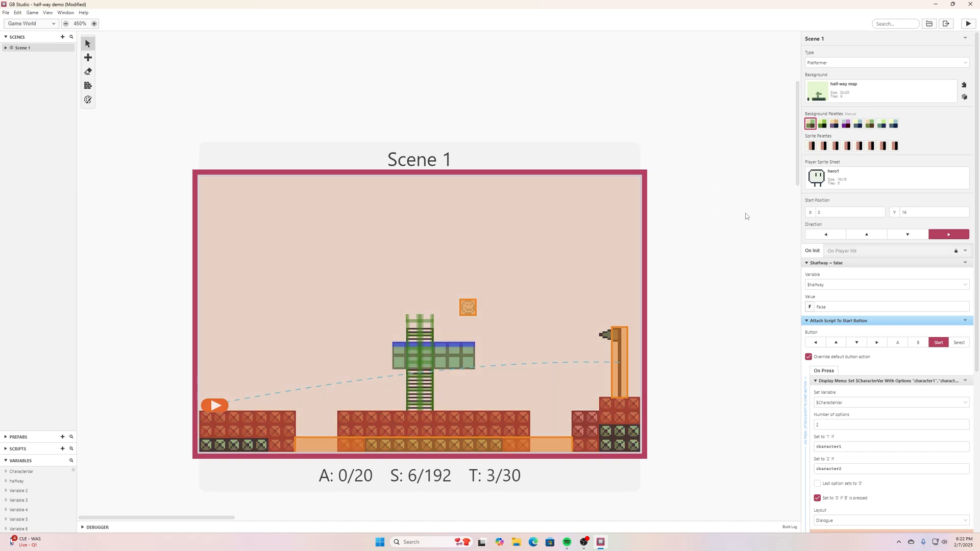
left_click(811, 123)
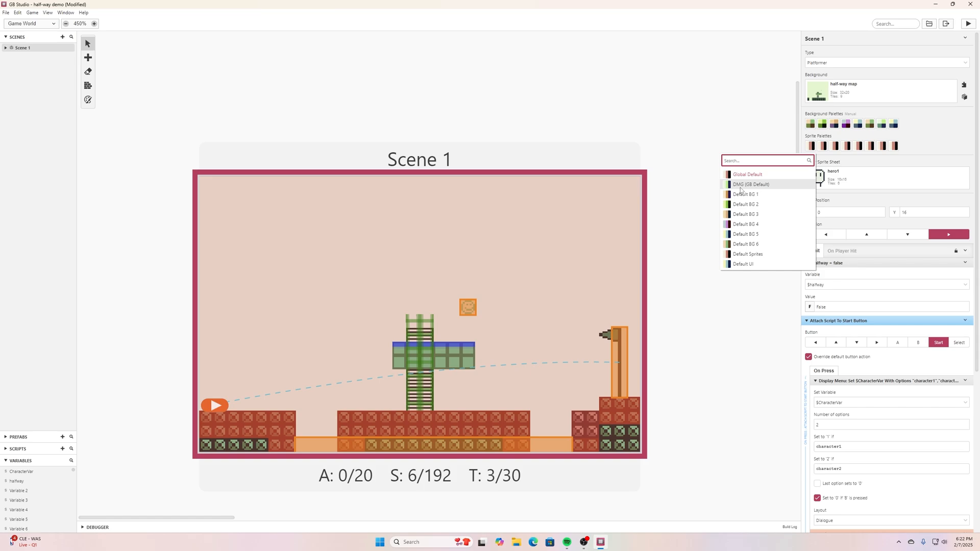
mouse_move(741, 191)
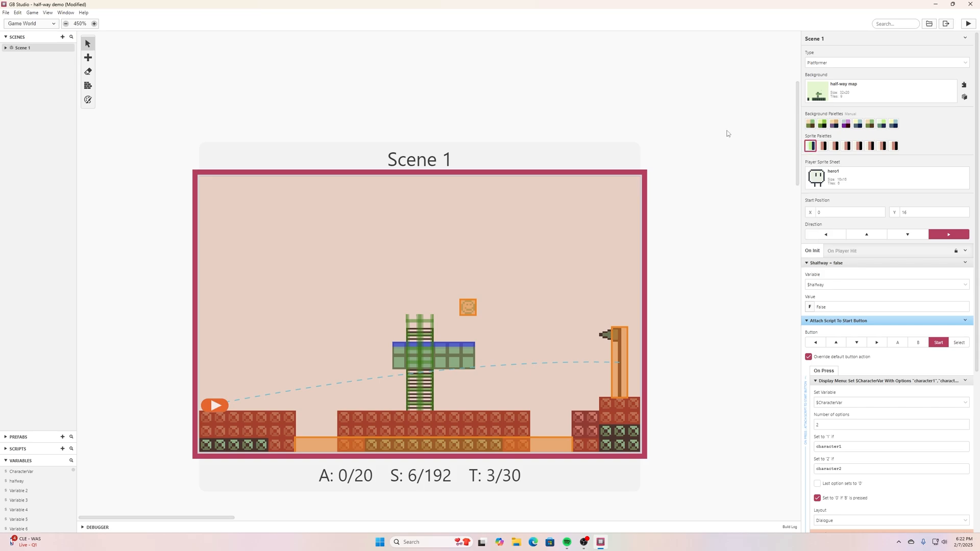
mouse_move(970, 26)
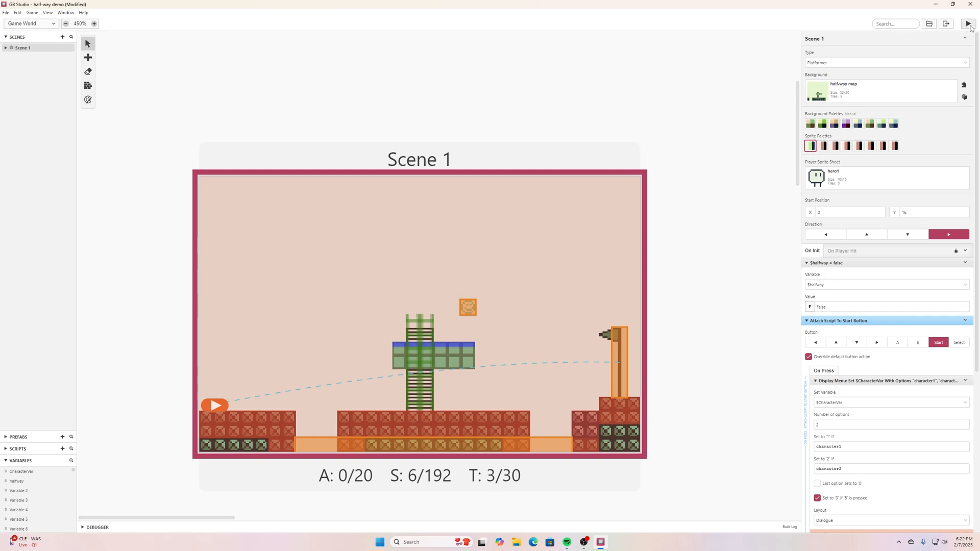
left_click(967, 23)
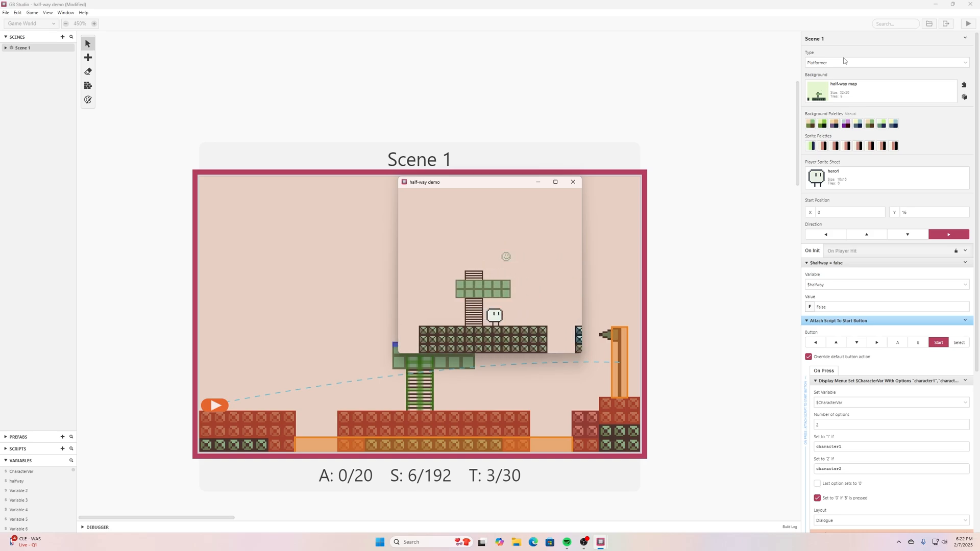
mouse_move(845, 60)
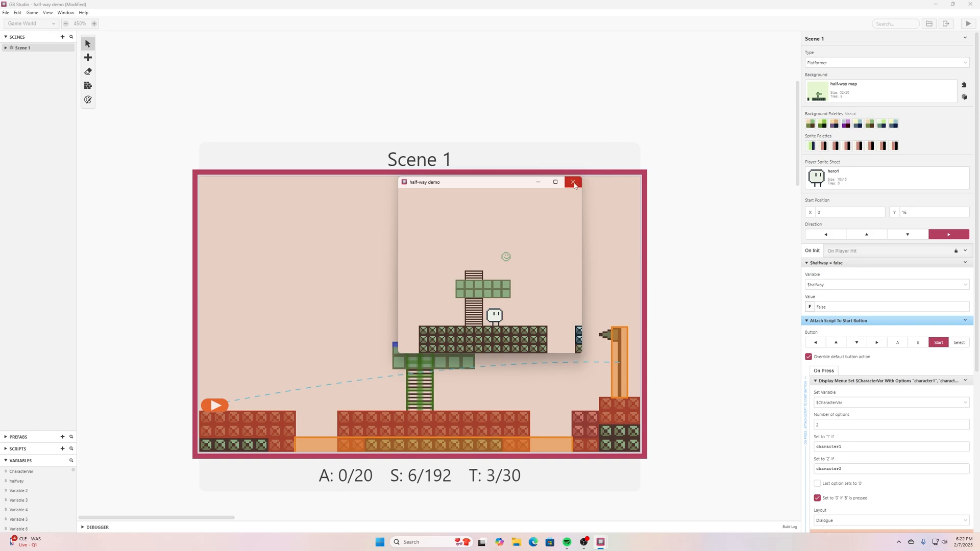
mouse_move(573, 182)
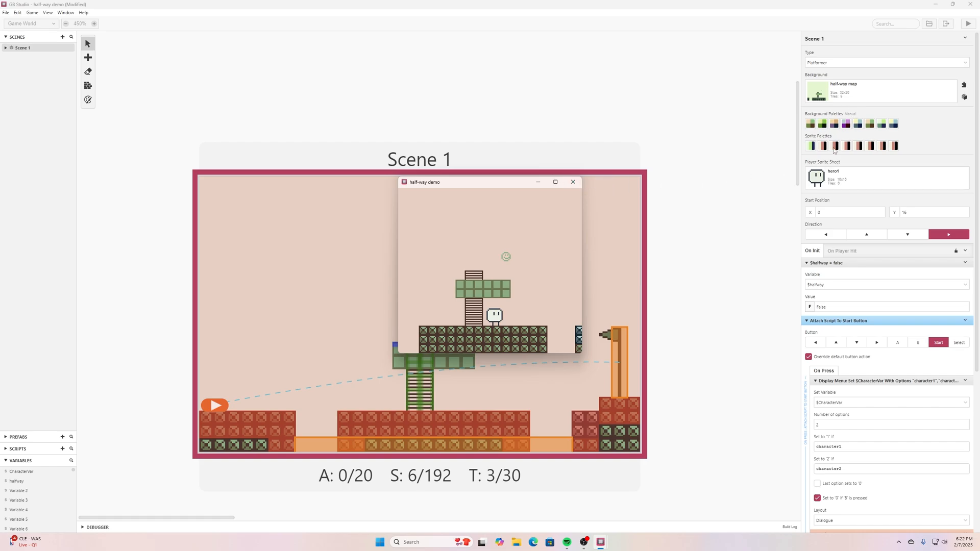
mouse_move(866, 94)
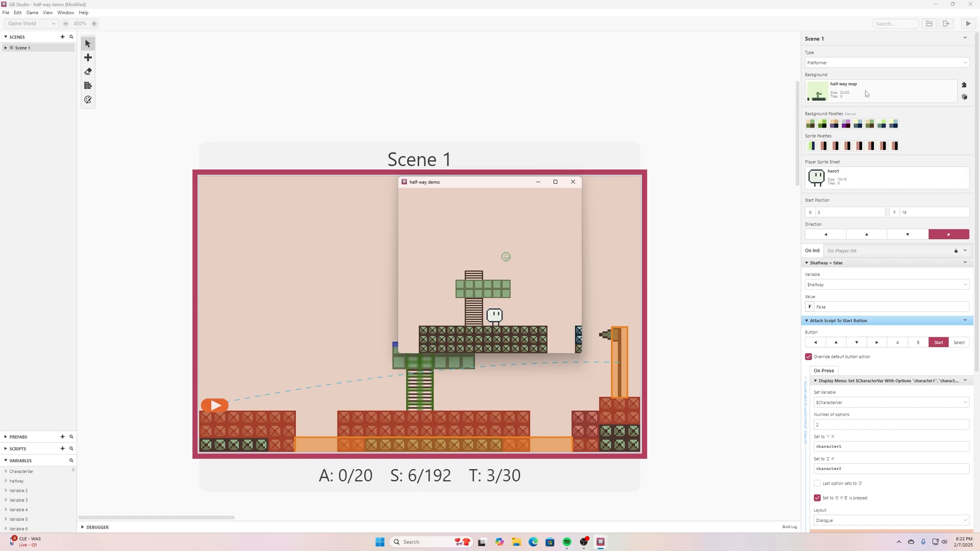
mouse_move(580, 196)
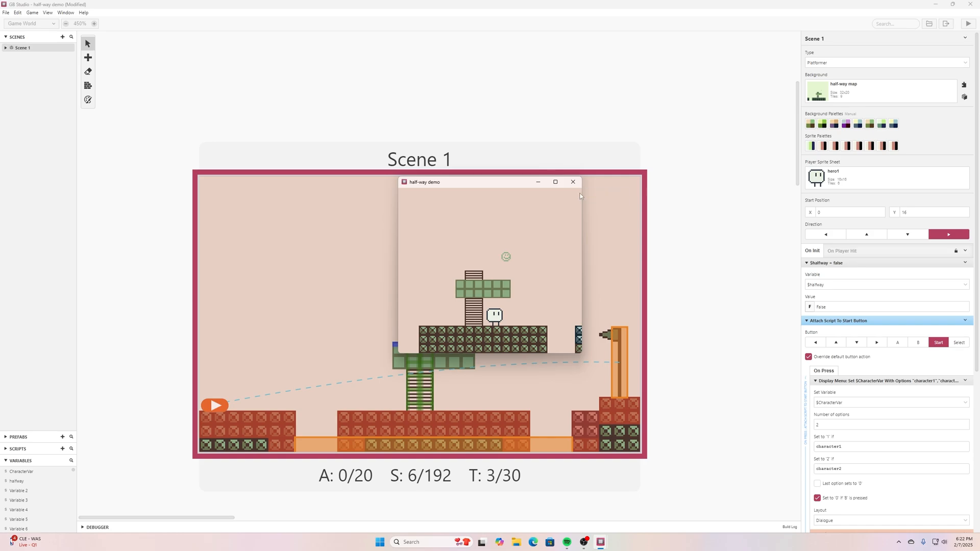
left_click(571, 181)
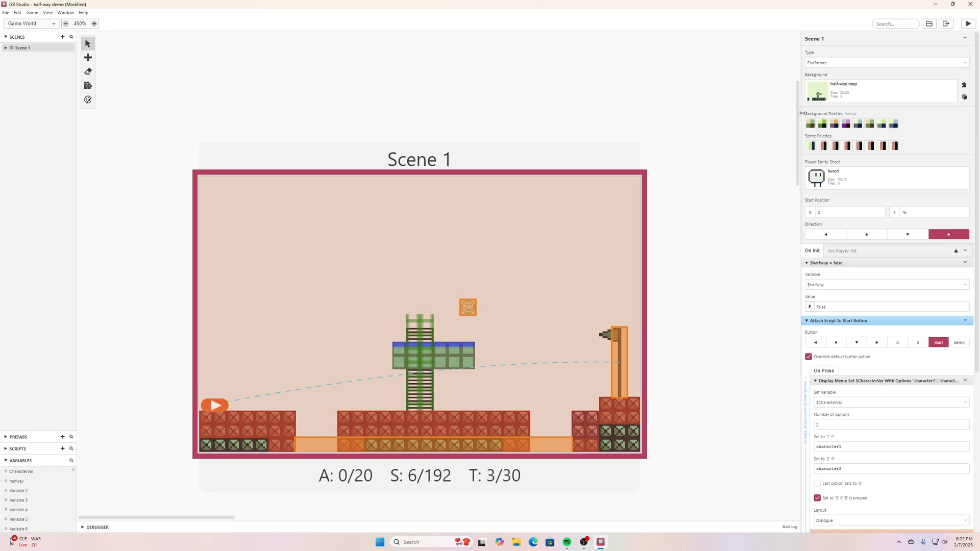
mouse_move(817, 124)
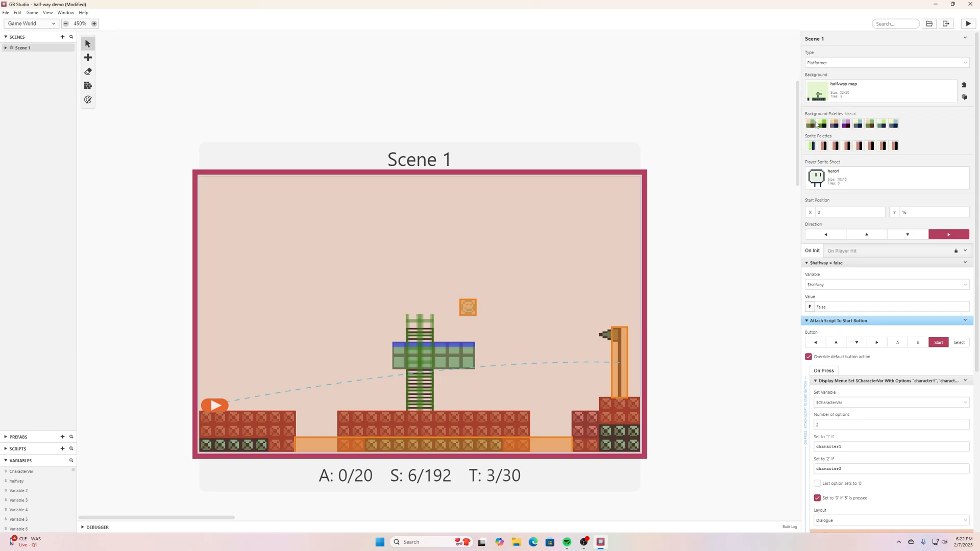
mouse_move(817, 114)
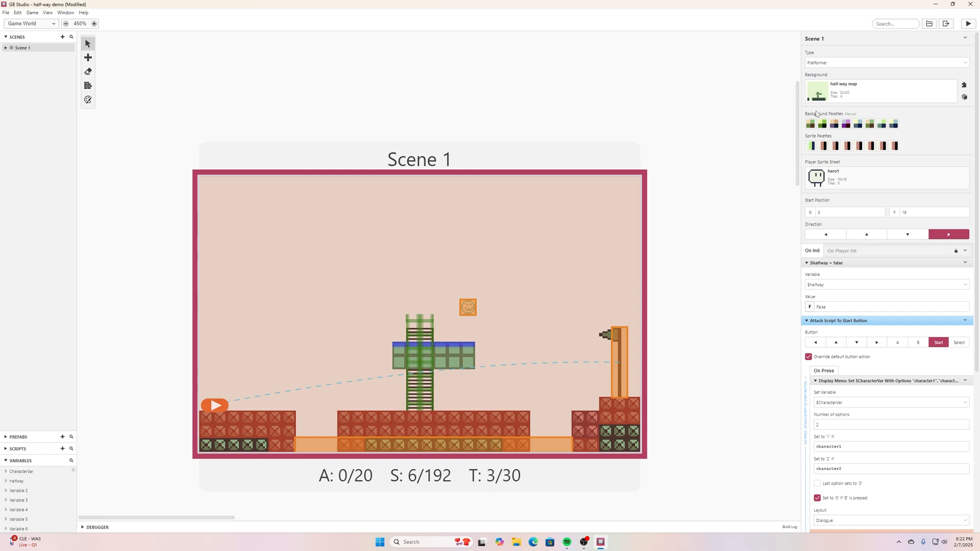
mouse_move(818, 123)
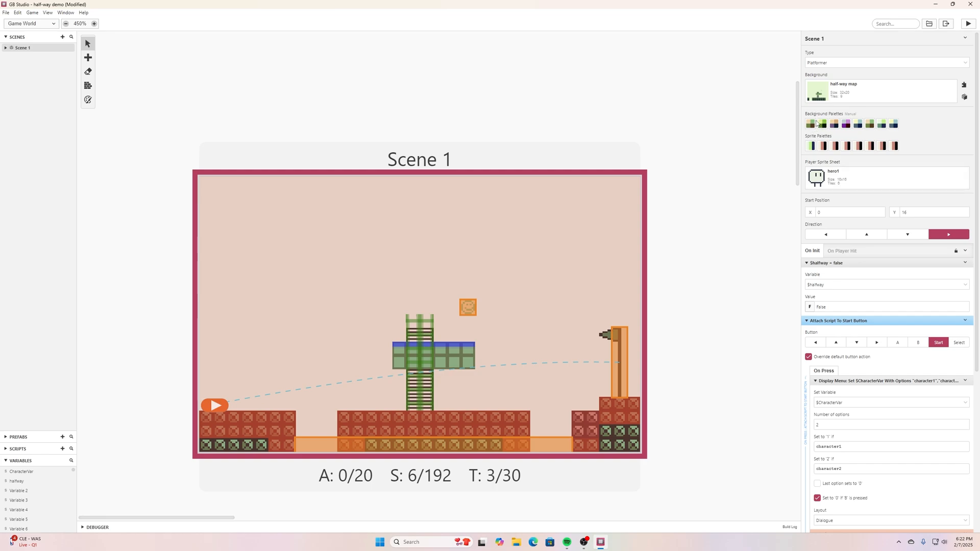
mouse_move(829, 131)
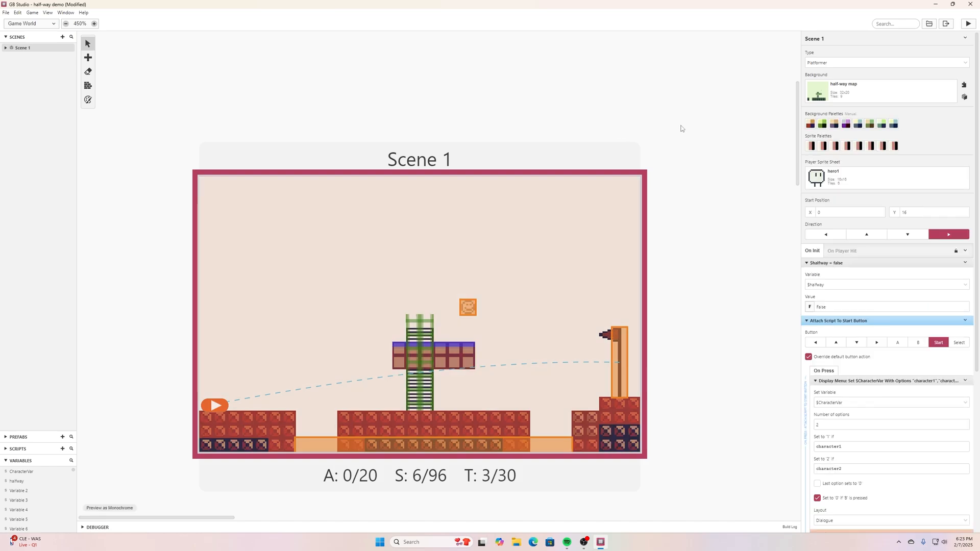
mouse_move(477, 111)
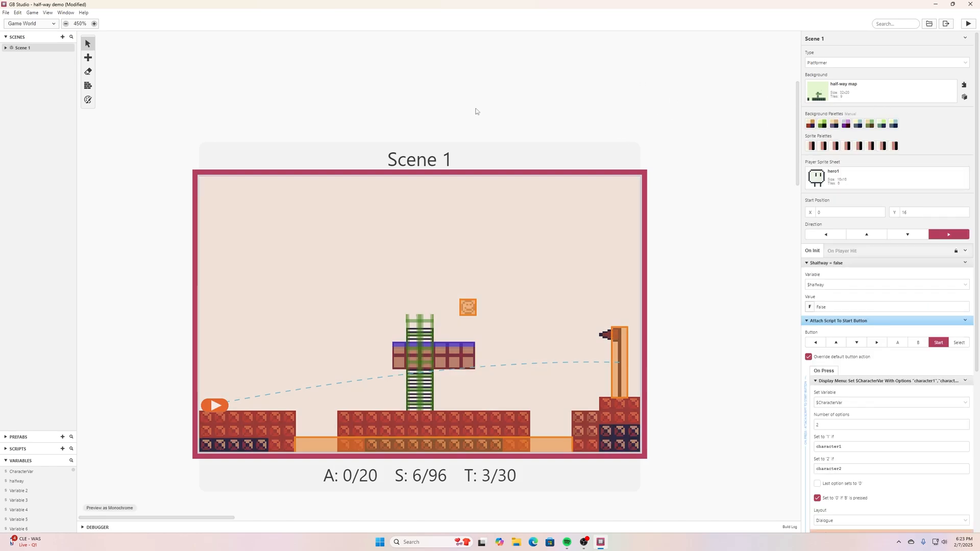
Activate the Colorize tool and choose a palette paint mode from the top toolbar
left_click(88, 100)
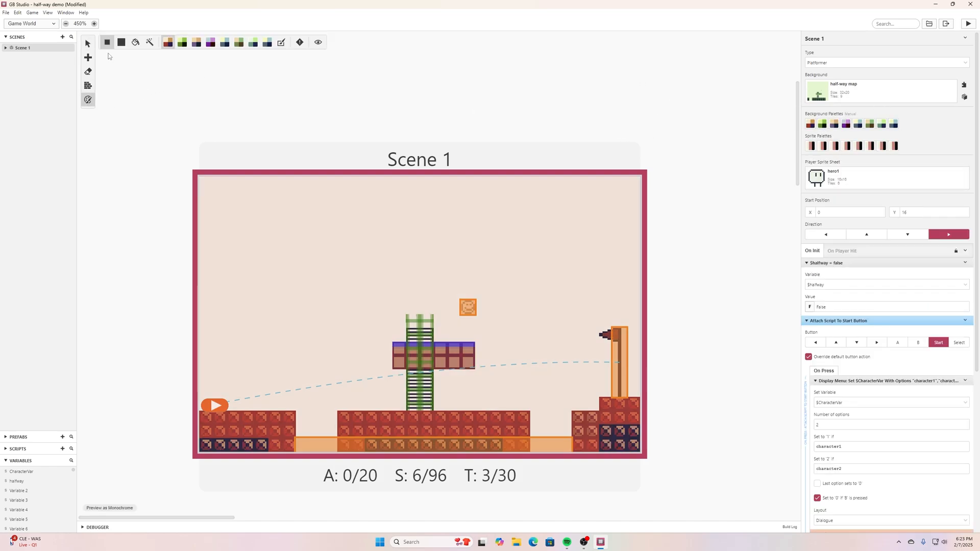
left_click(121, 42)
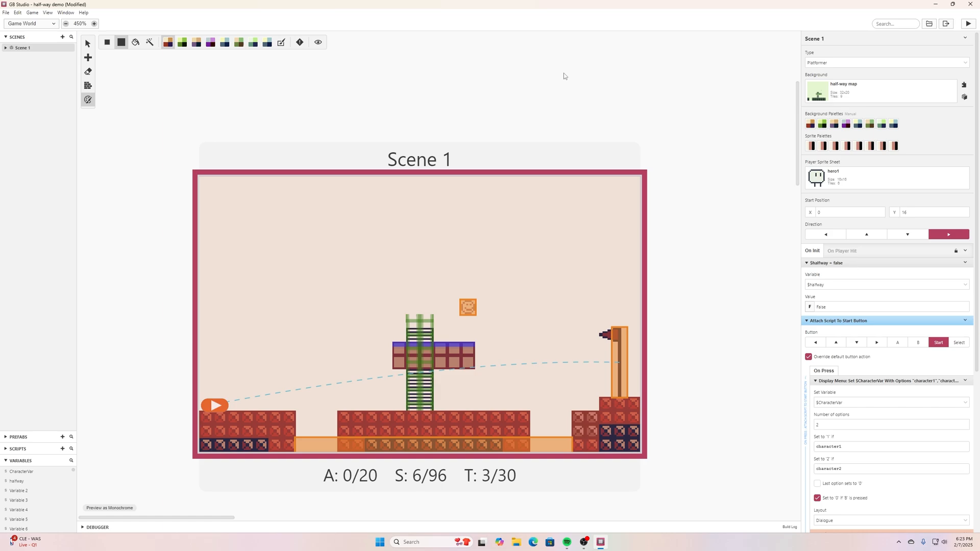
mouse_move(837, 137)
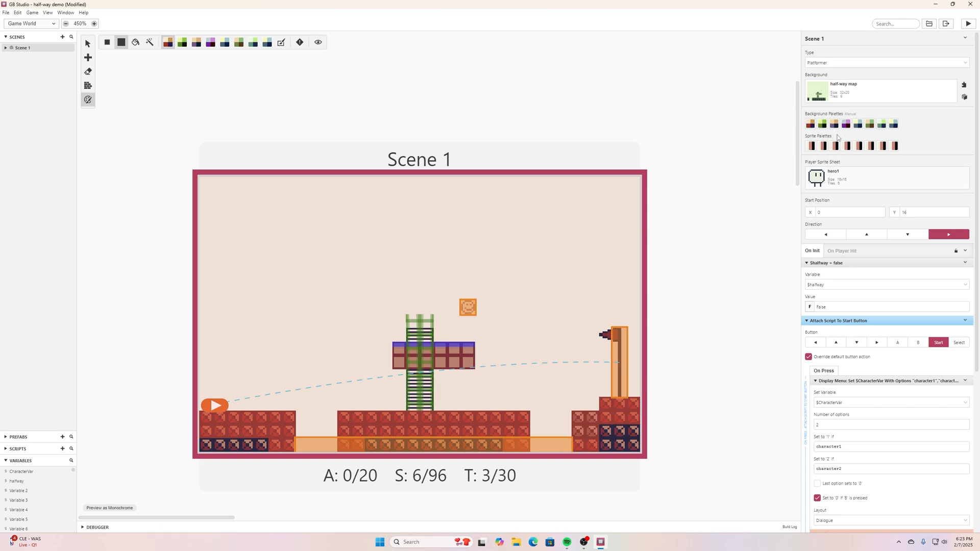
mouse_move(834, 137)
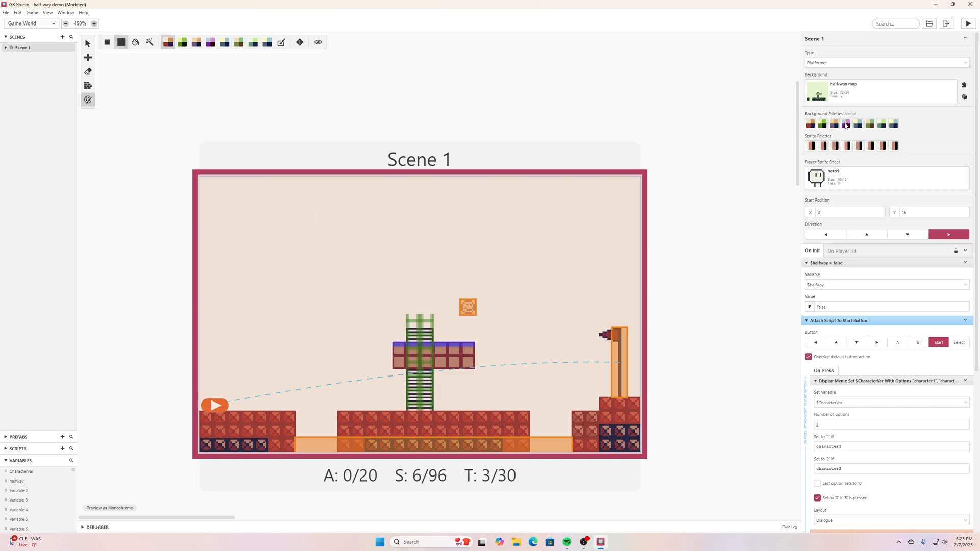
Assign a light blue-grey palette to a background slot for painting Scene 1's sky
left_click(845, 123)
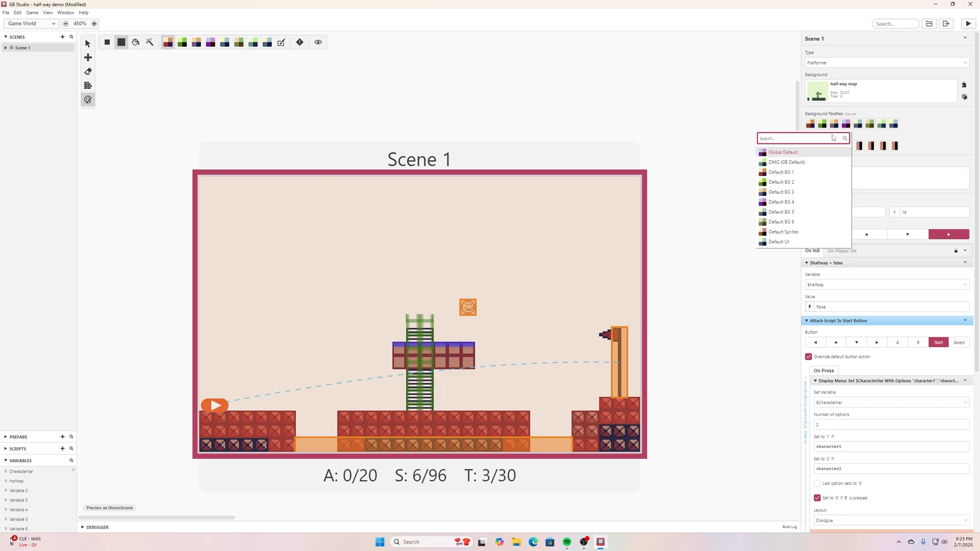
left_click(846, 123)
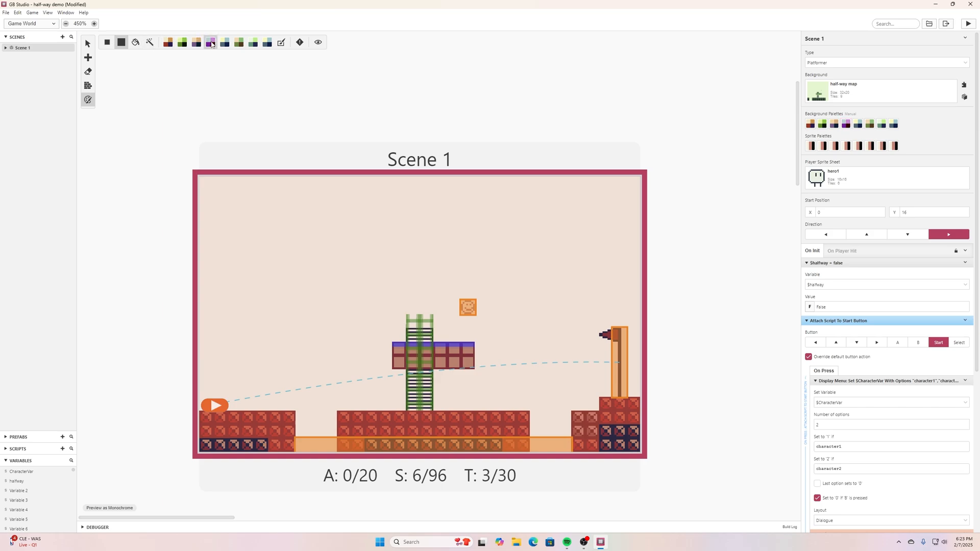
mouse_move(210, 44)
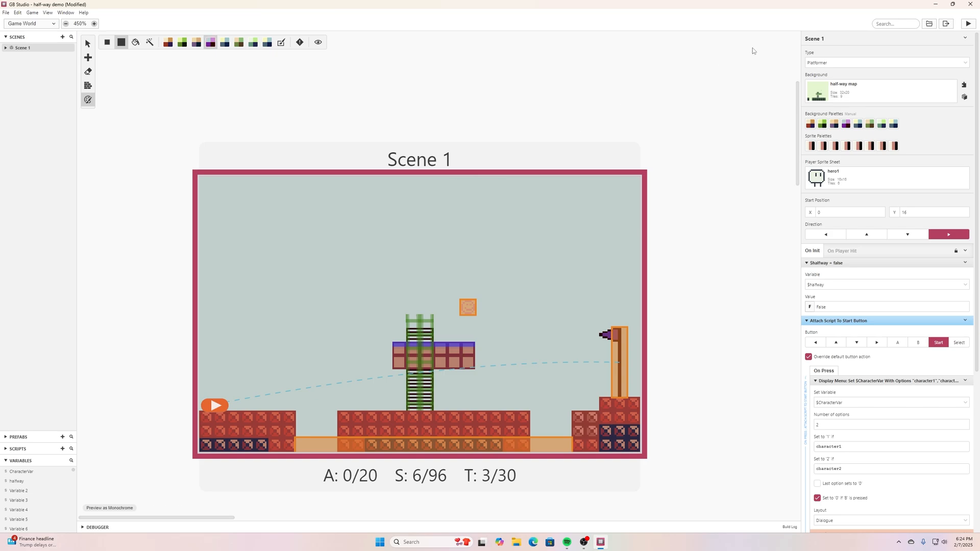
mouse_move(601, 110)
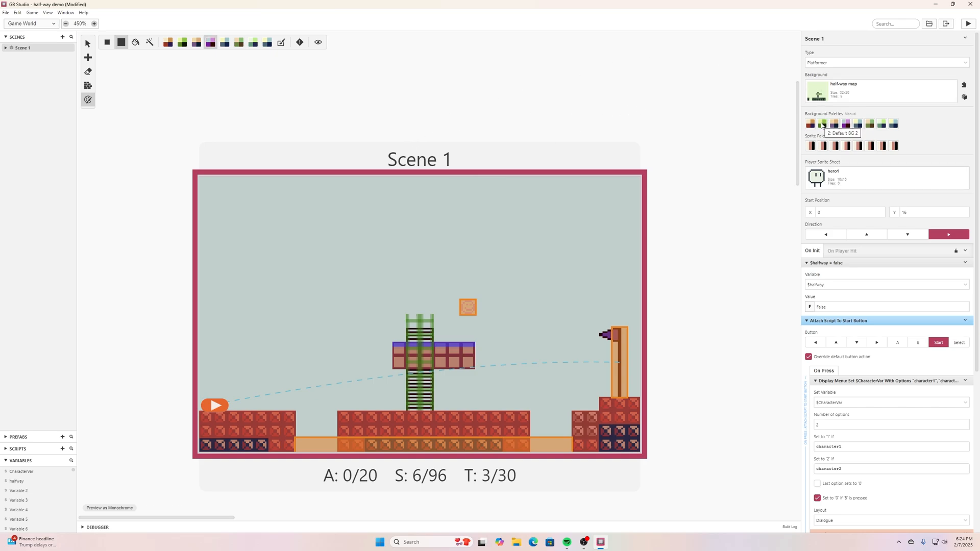
Paint the ground and platform tiles with the green second background palette, then return to Select
left_click(823, 124)
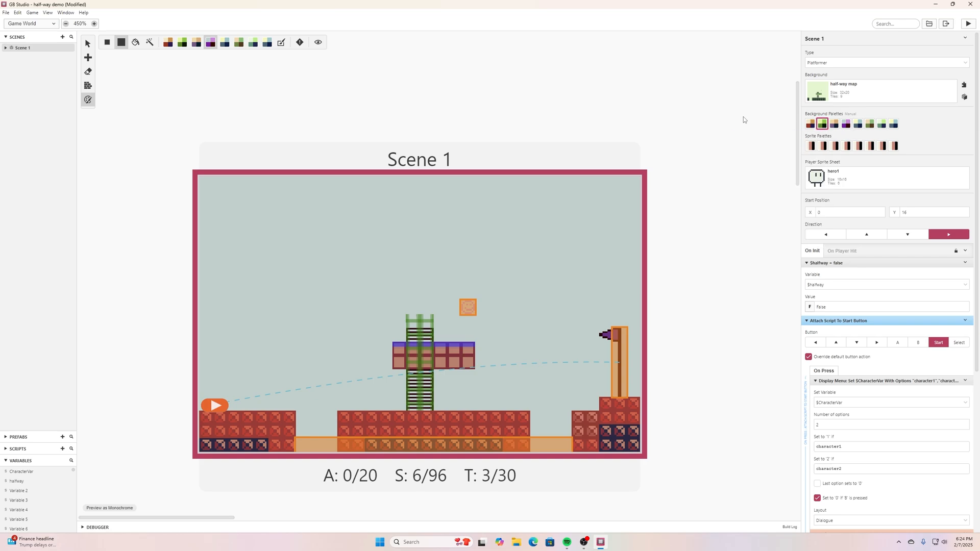
mouse_move(823, 132)
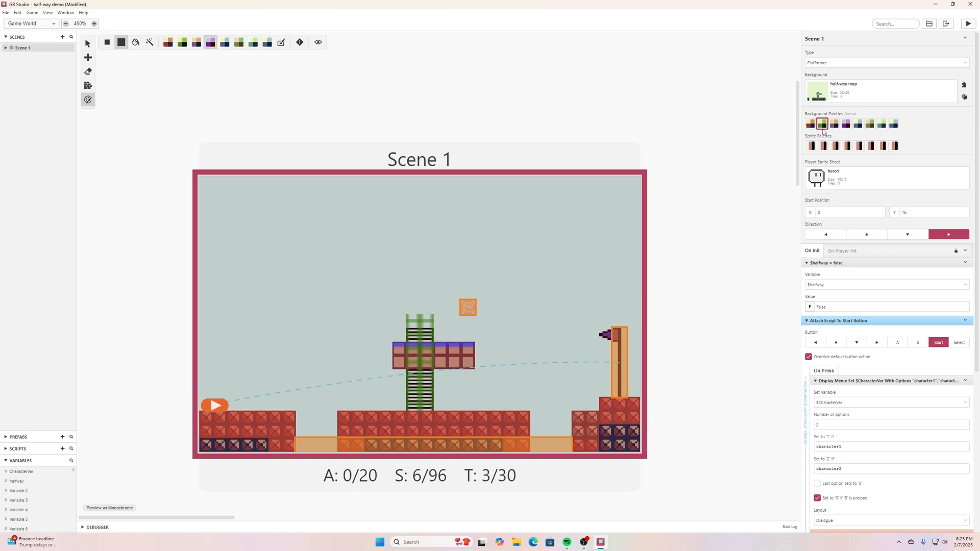
mouse_move(572, 100)
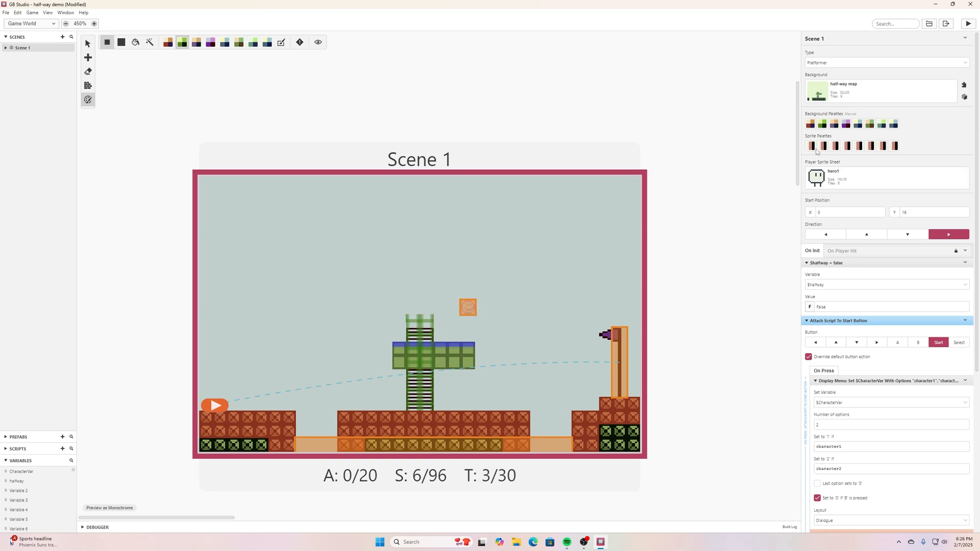
left_click(811, 146)
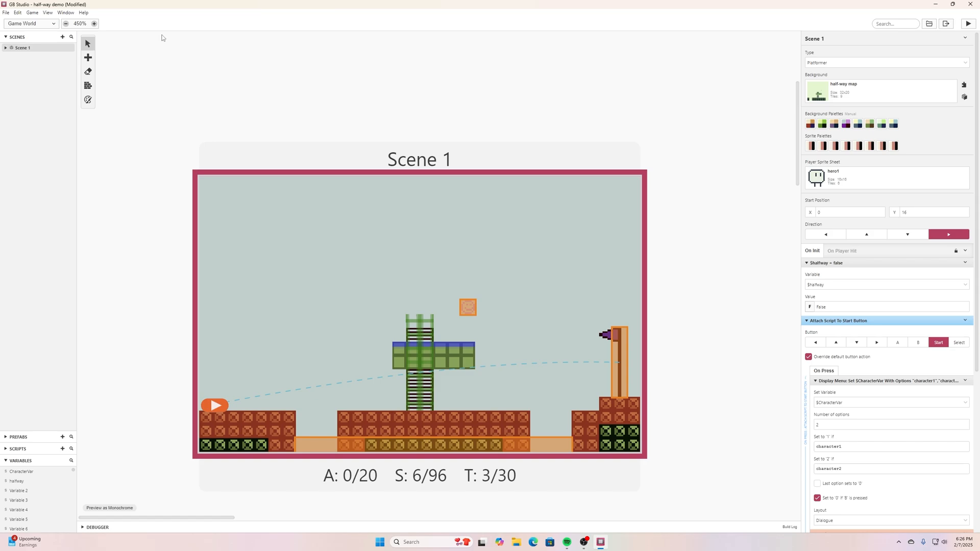
Deselect the scene, go to More Settings, and reopen Edit Palettes on Default BG 1
left_click(678, 108)
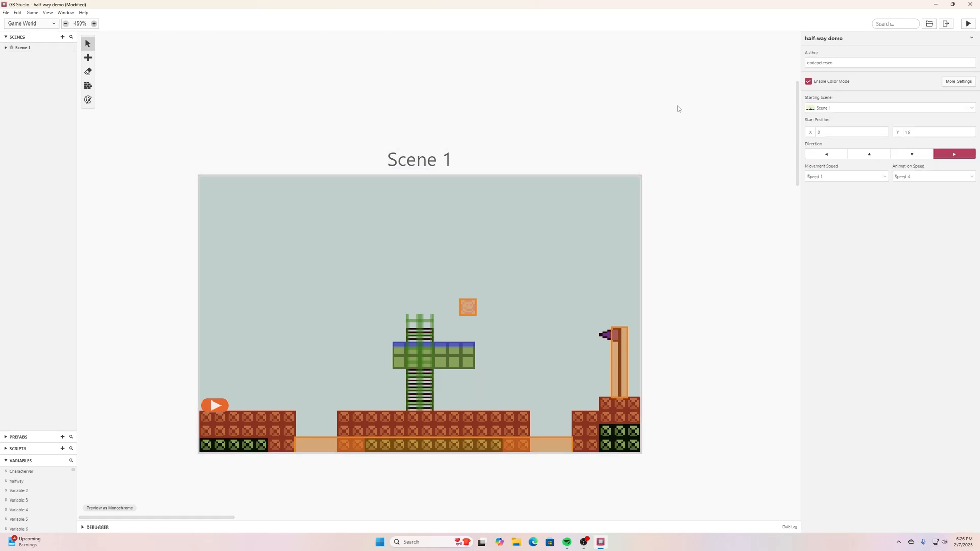
left_click(958, 81)
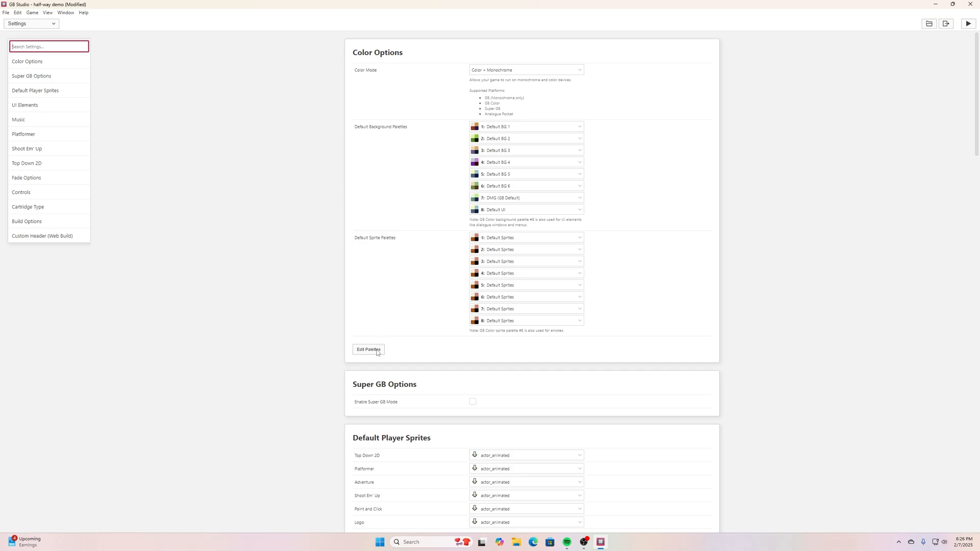
left_click(368, 349)
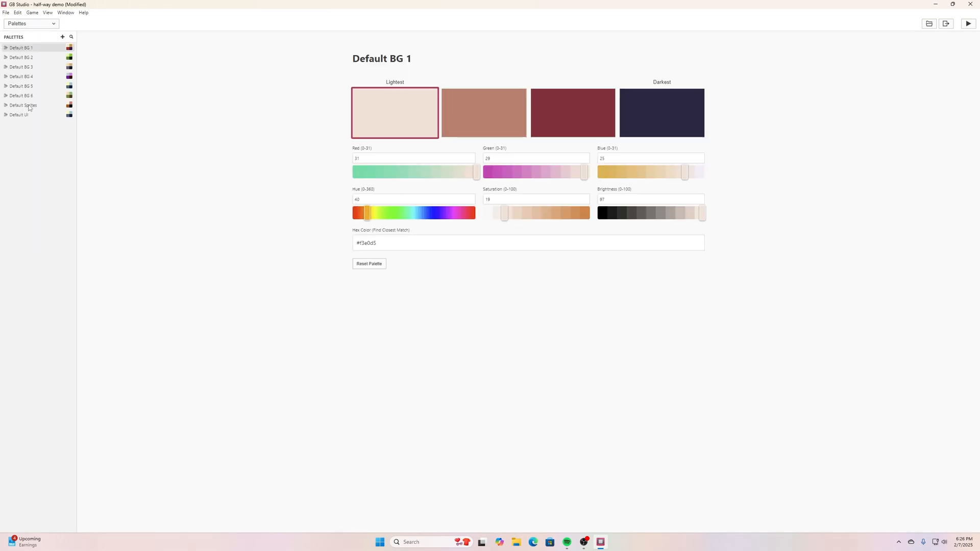
Shift the Default Sprites palette's Lightest colour hue and brightness to pale lavender
left_click(23, 105)
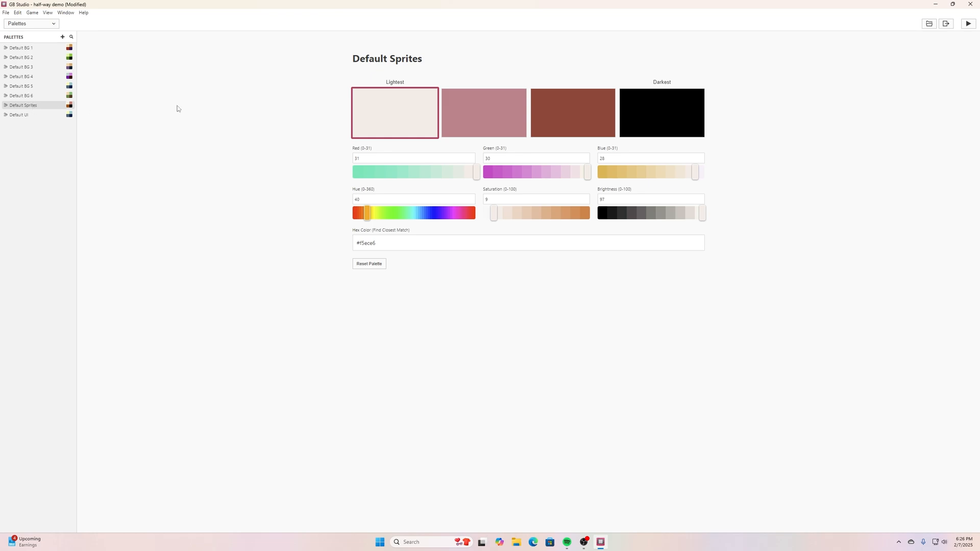
mouse_move(588, 176)
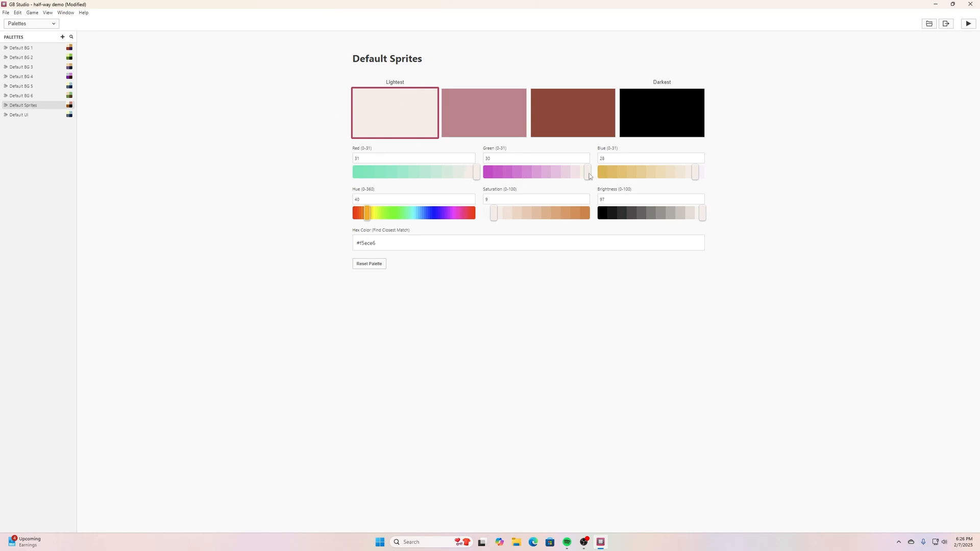
left_click_drag(588, 173, 566, 173)
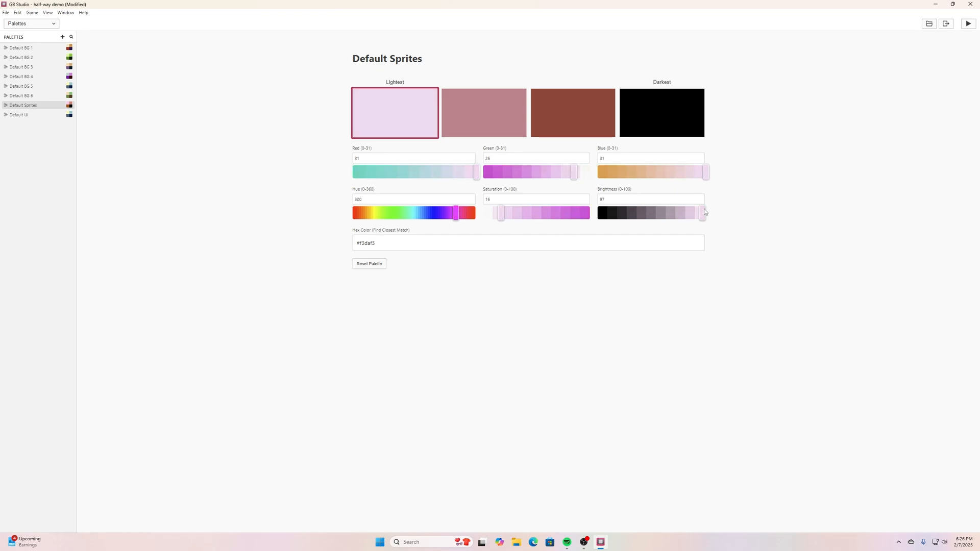
left_click_drag(703, 212, 707, 213)
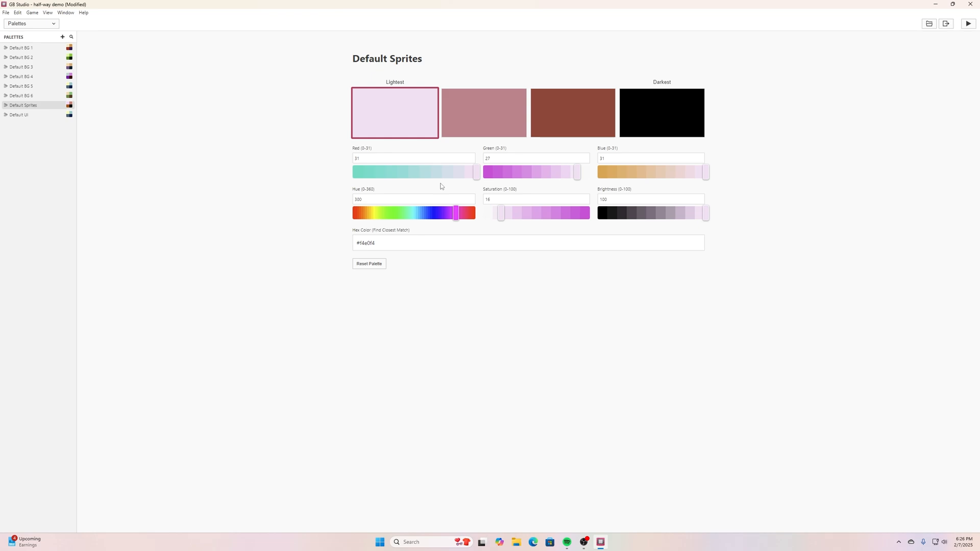
mouse_move(430, 75)
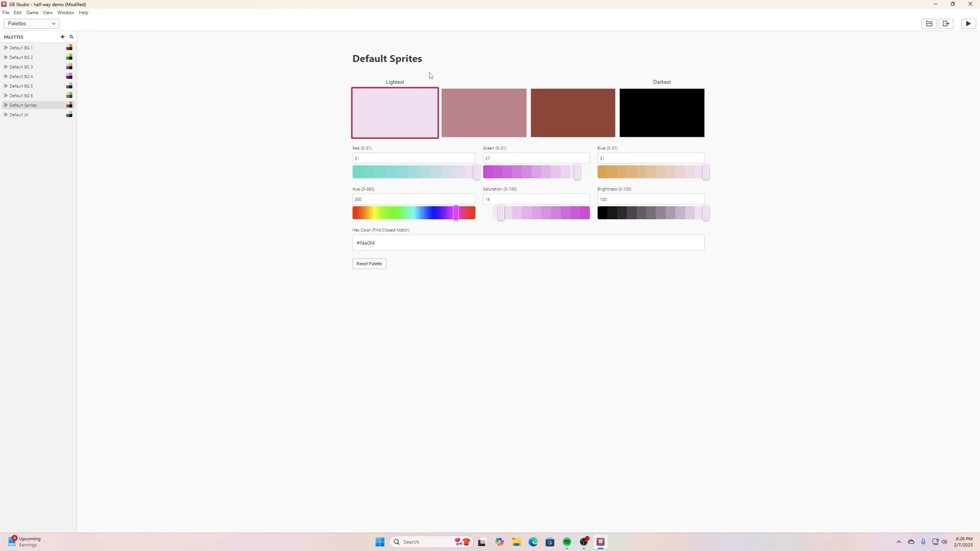
mouse_move(377, 103)
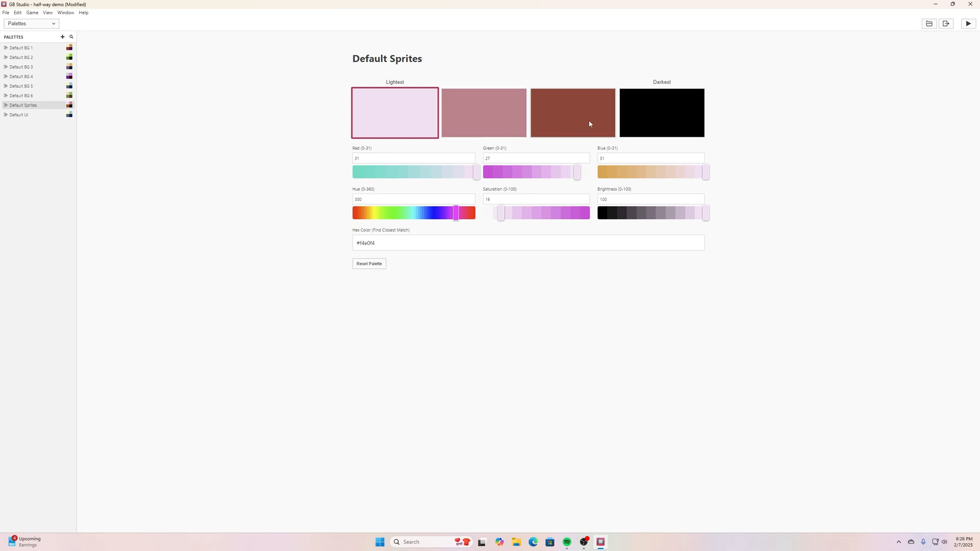
left_click(483, 113)
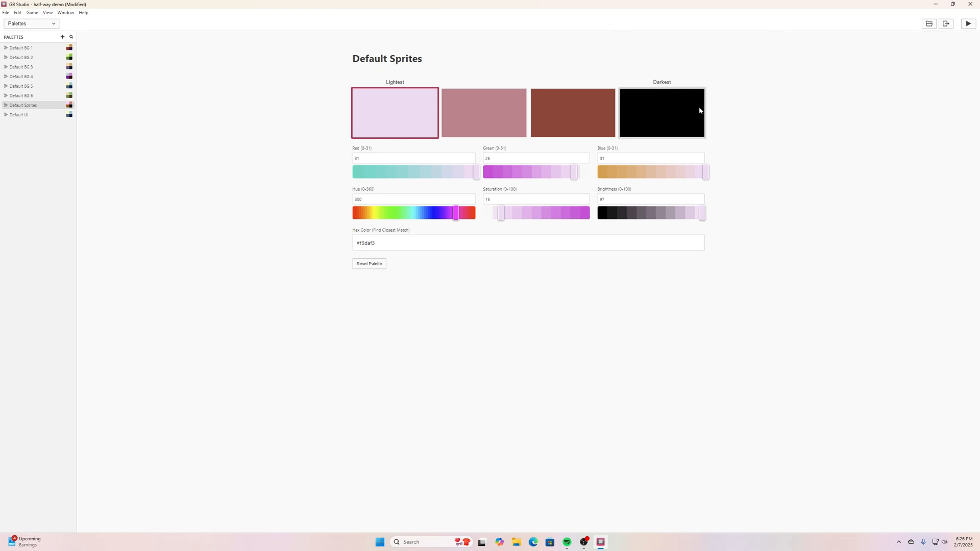
Recolor the darkest Default Sprites swatch to a deep purple (hue ~300, higher saturation and brightness)
left_click(661, 114)
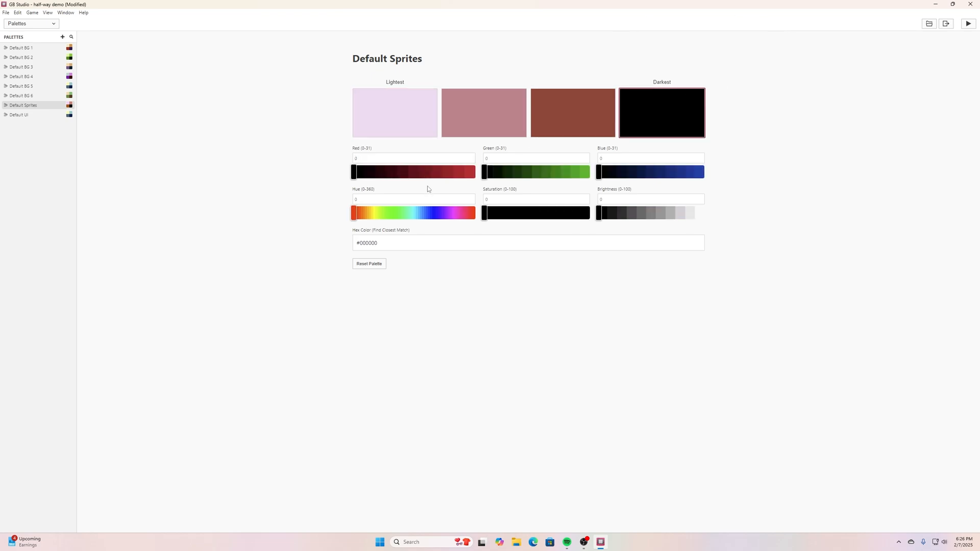
left_click(456, 212)
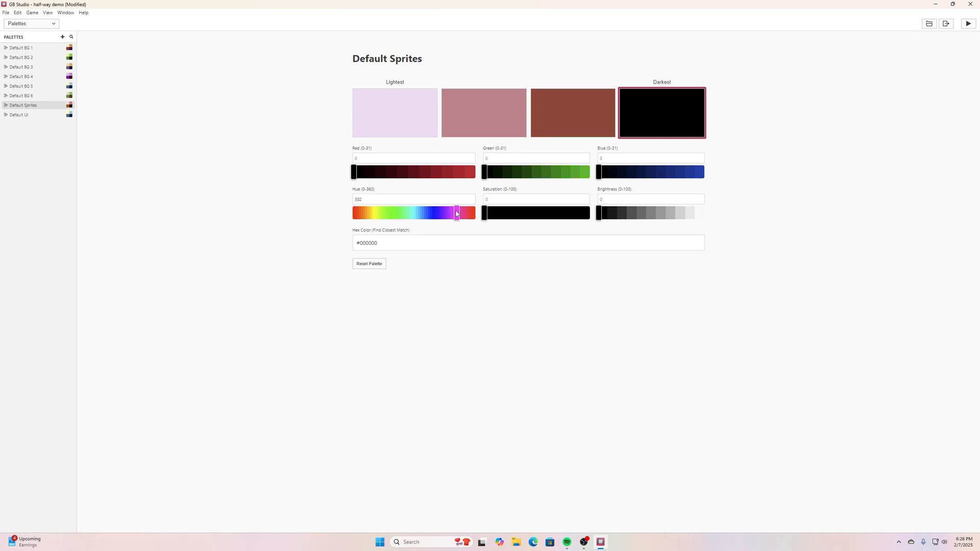
left_click_drag(597, 171, 657, 171)
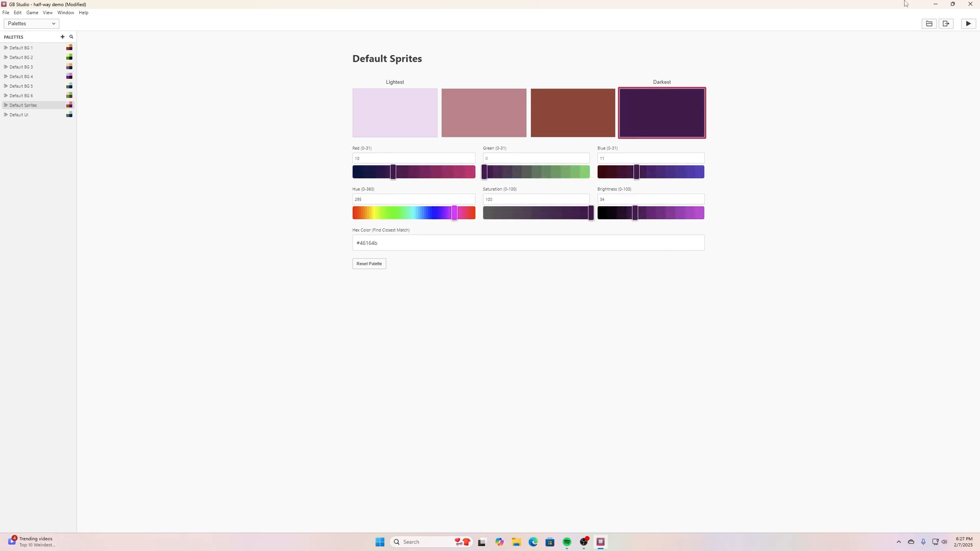
left_click(571, 113)
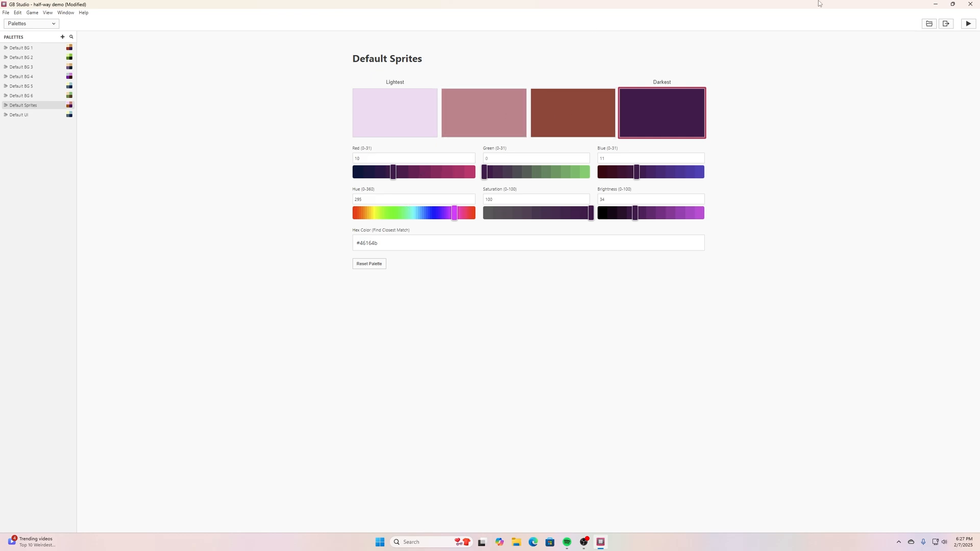
Switch the editor section from Palettes to Settings via the top-left dropdown
left_click(31, 23)
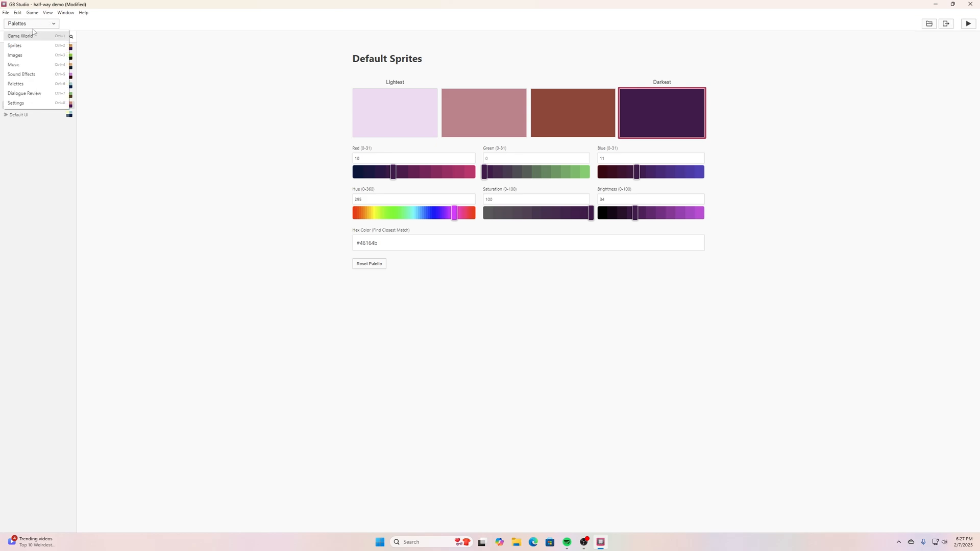
mouse_move(37, 102)
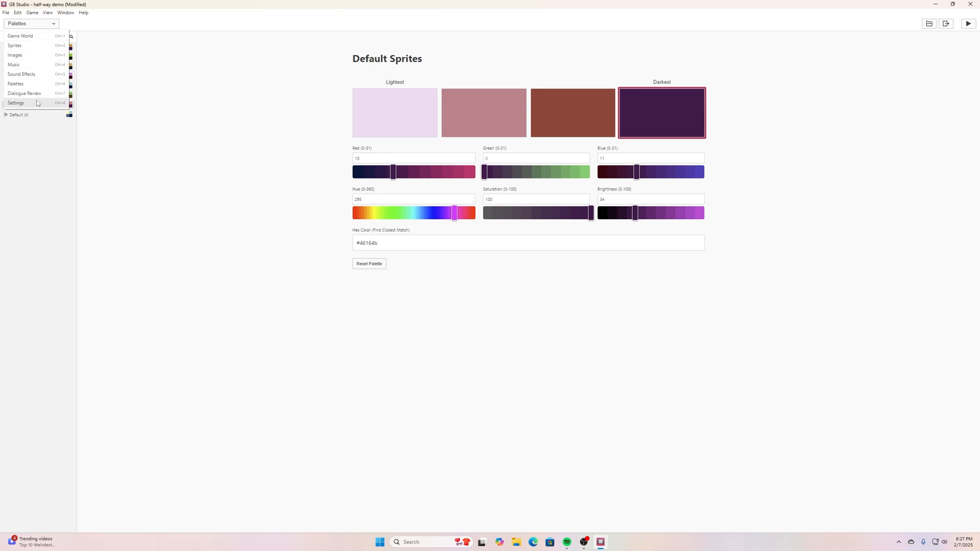
left_click(21, 35)
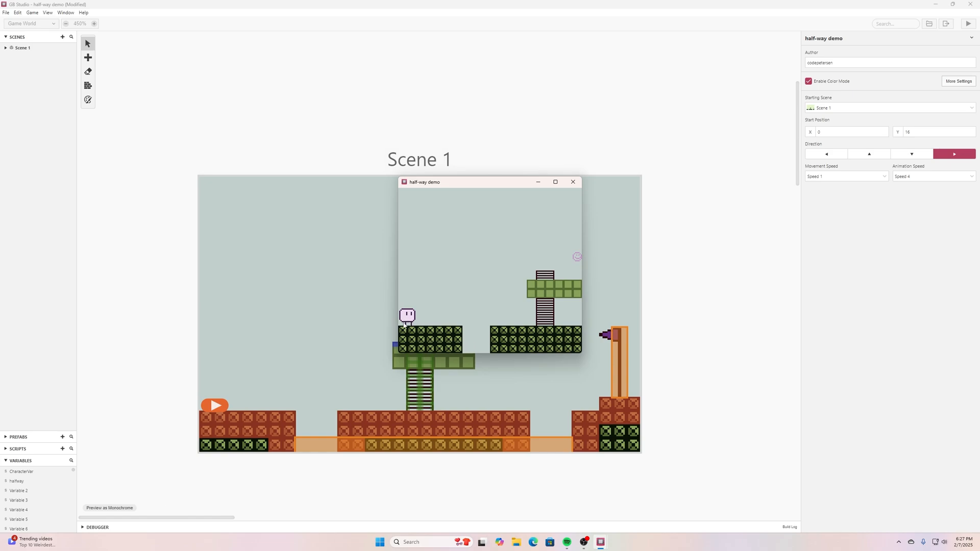
mouse_move(421, 124)
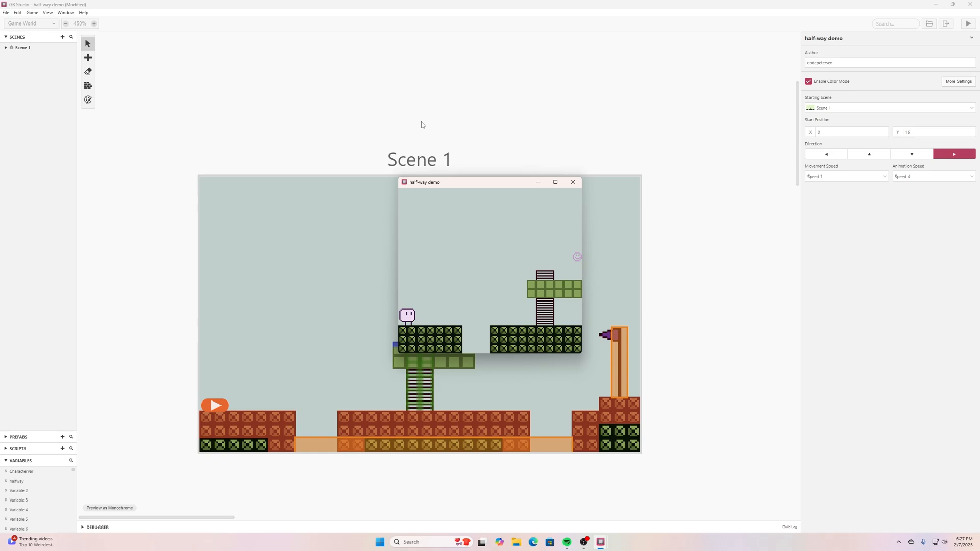
mouse_move(504, 335)
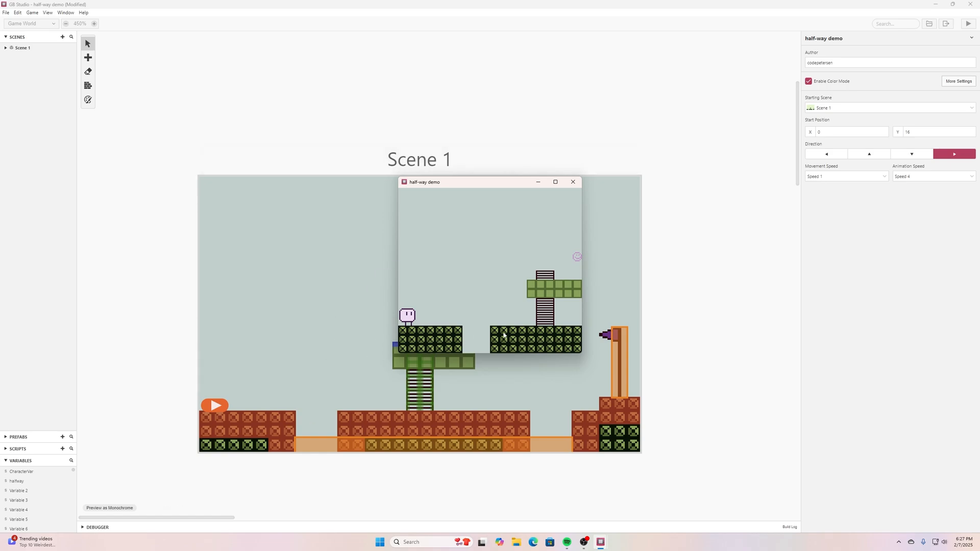
mouse_move(524, 338)
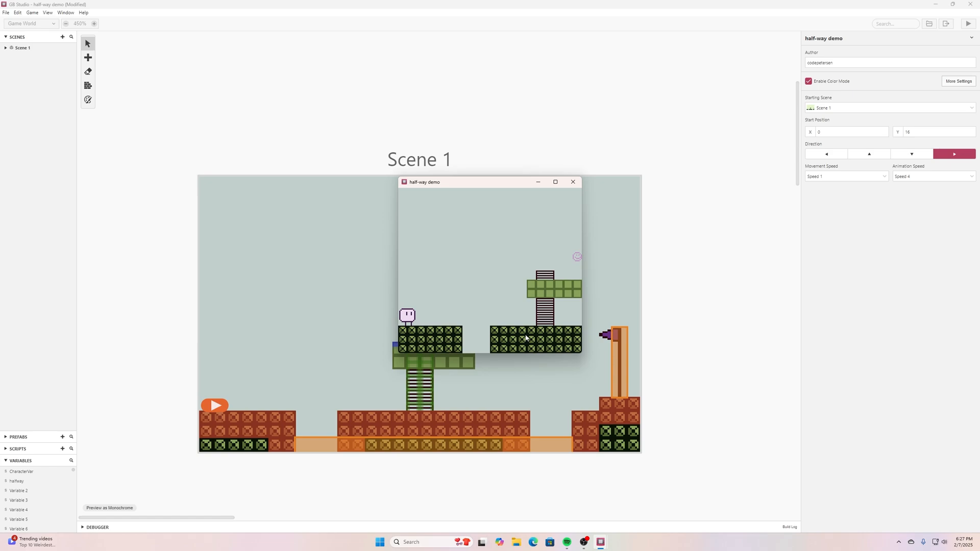
mouse_move(522, 325)
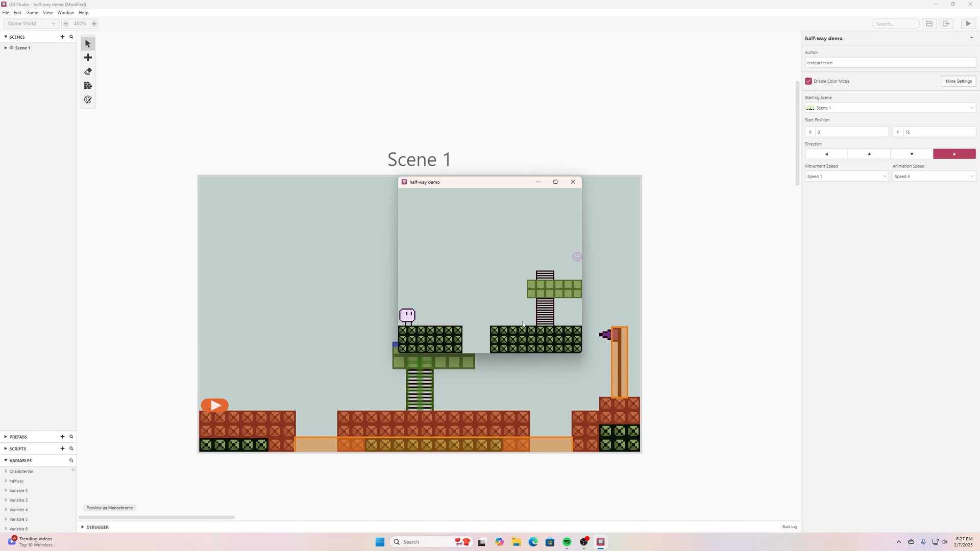
mouse_move(528, 248)
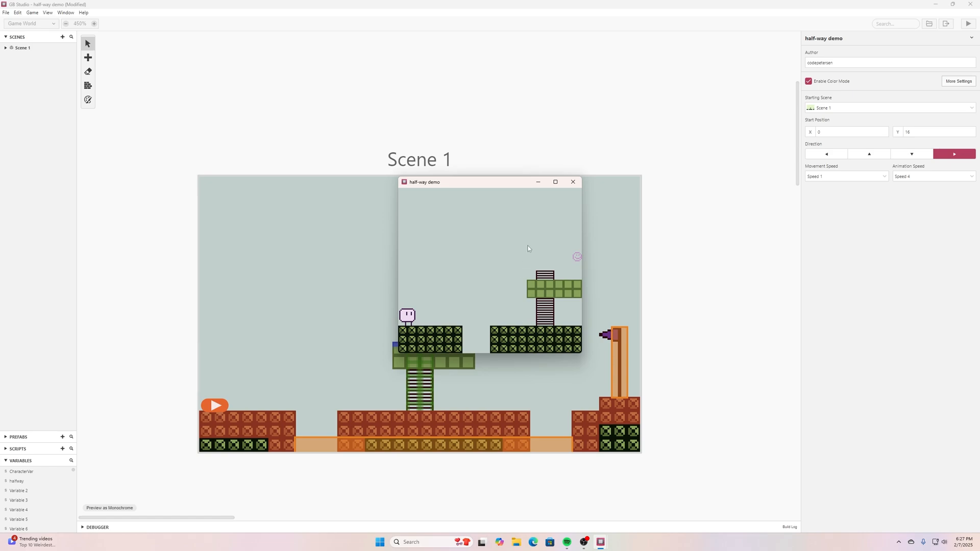